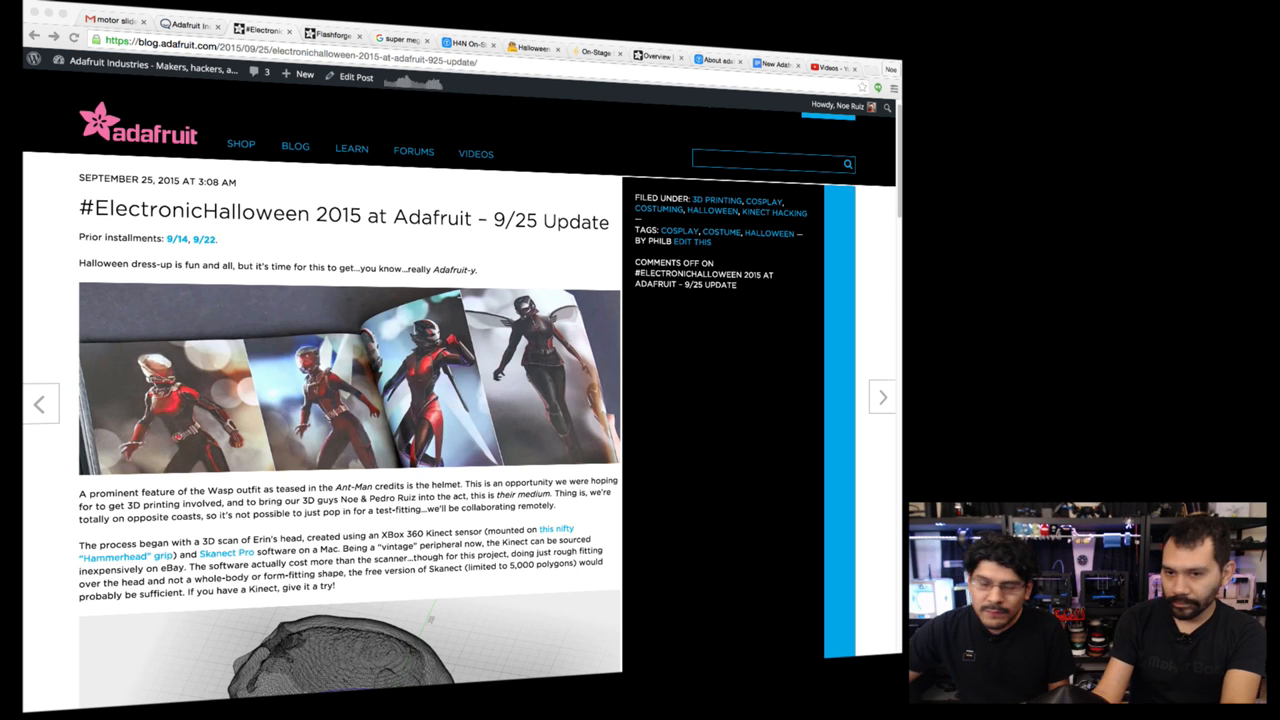
Step: Scroll through the 9/25 Wasp helmet update post to reach the 9/14 installment link
{"action": "scroll", "scroll_direction": "down", "scroll_amount": 3}
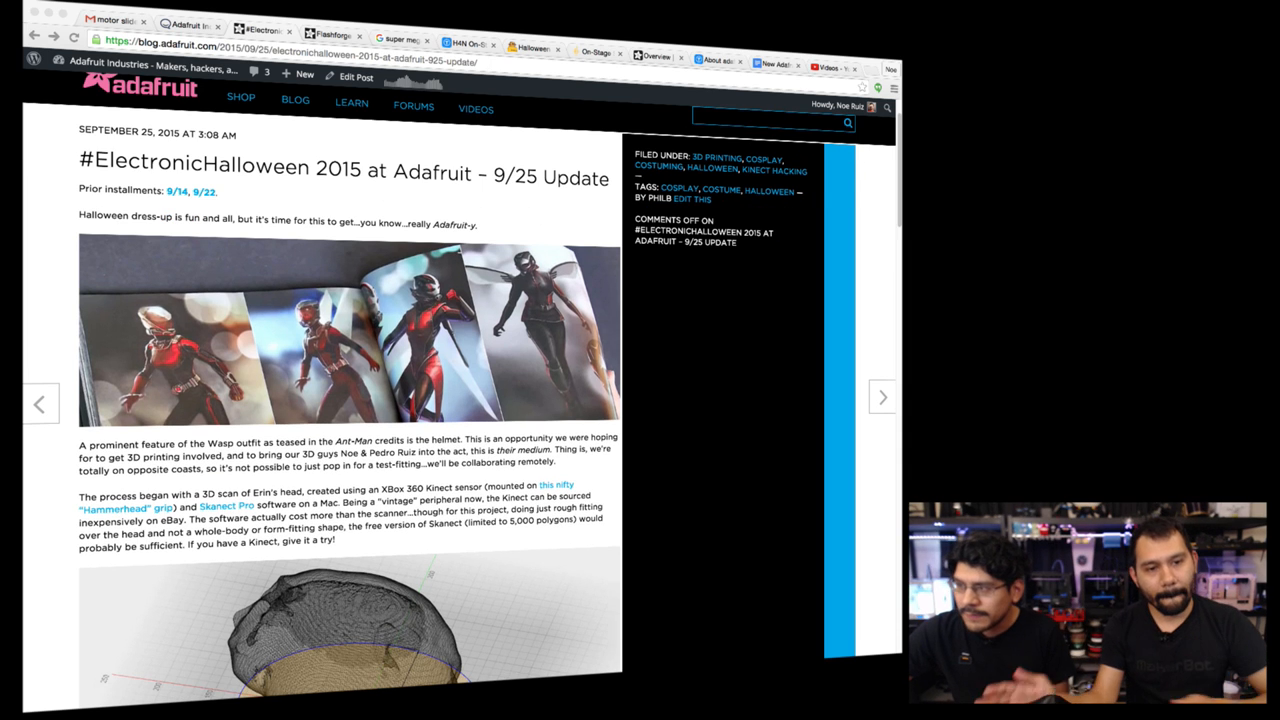
{"action": "scroll", "scroll_direction": "down", "scroll_amount": 3}
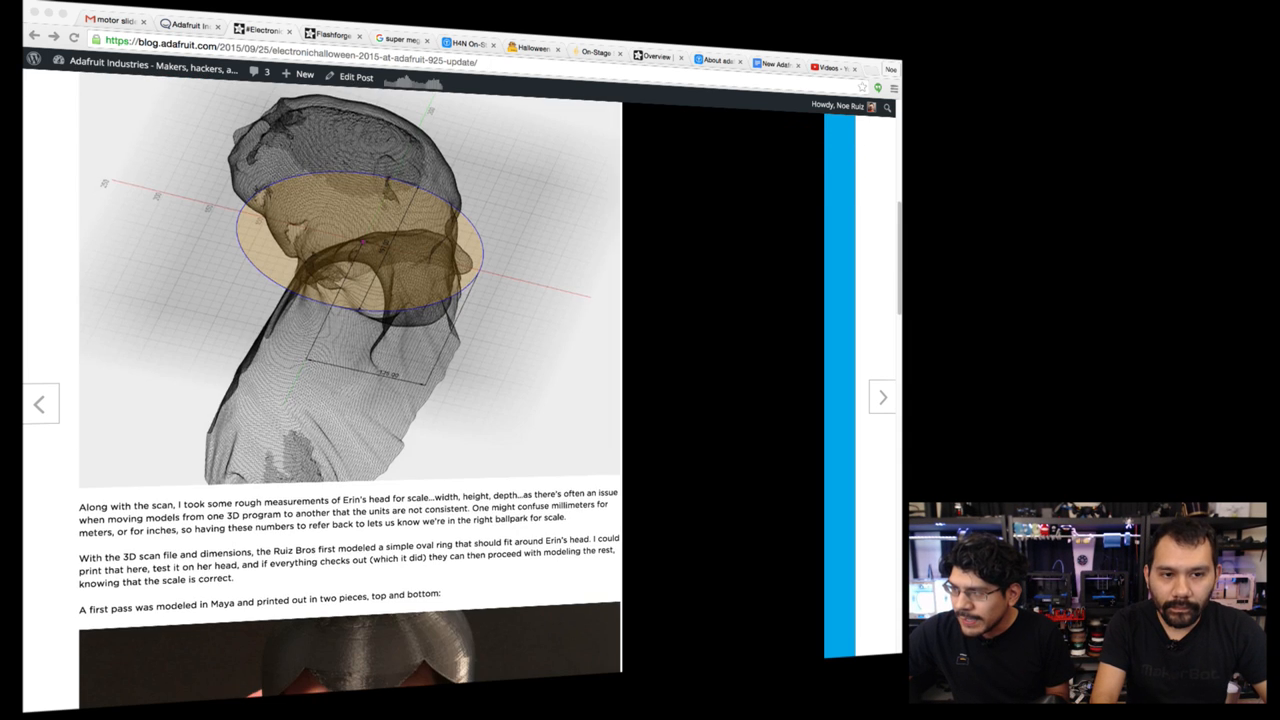
{"action": "scroll", "scroll_direction": "down", "scroll_amount": 3}
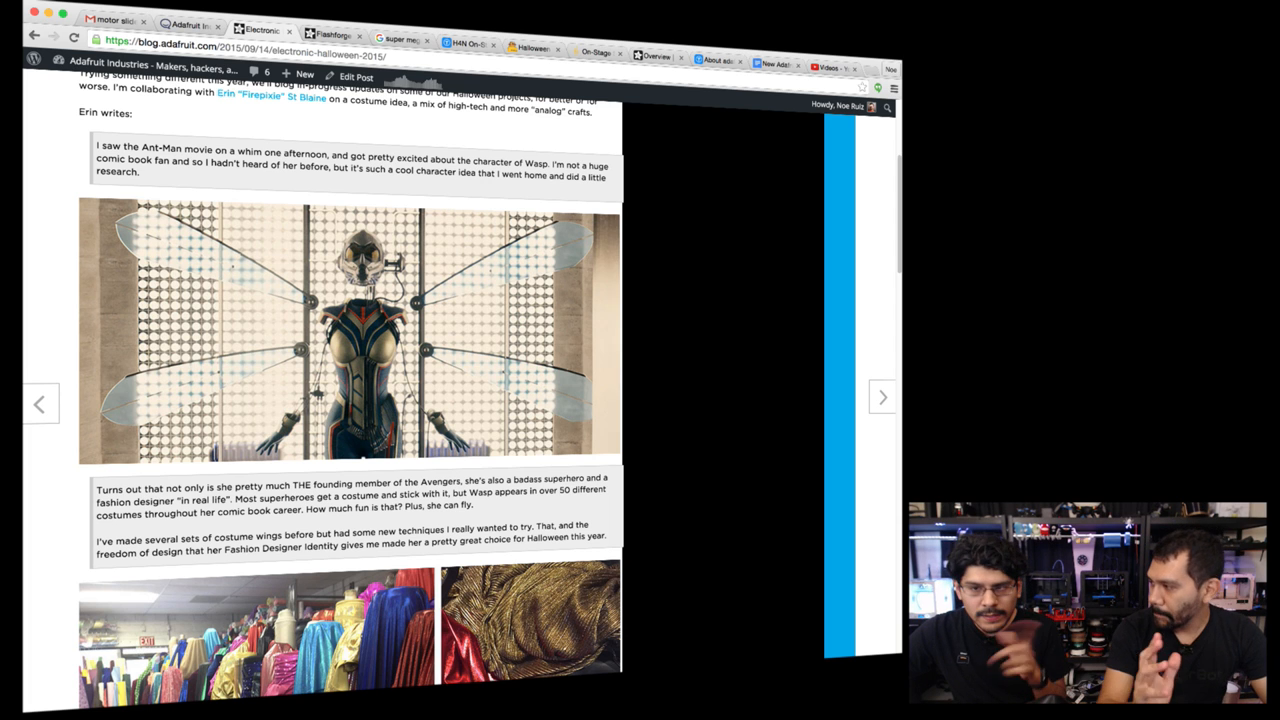
Step: Read past the 9/14 post's fabric photos and sketches, then reopen the 9/25 update post
{"action": "scroll", "scroll_direction": "down", "scroll_amount": 3}
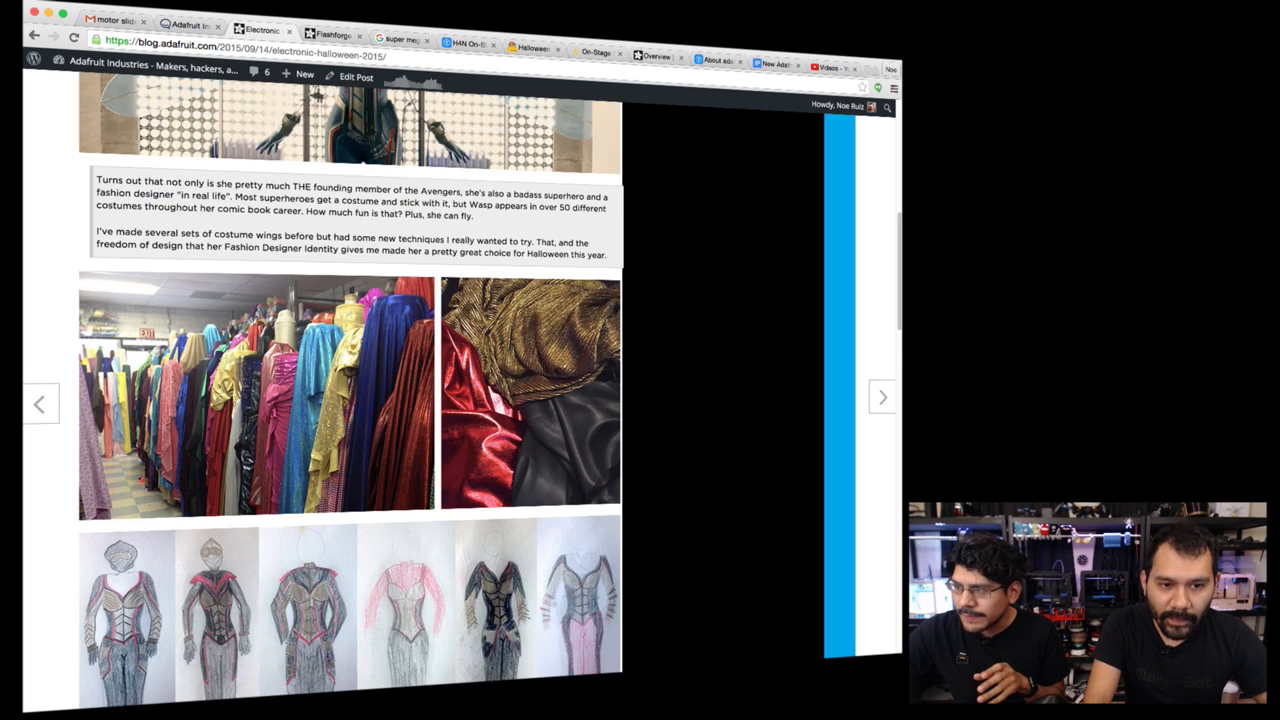
{"action": "scroll", "scroll_direction": "down", "scroll_amount": 3}
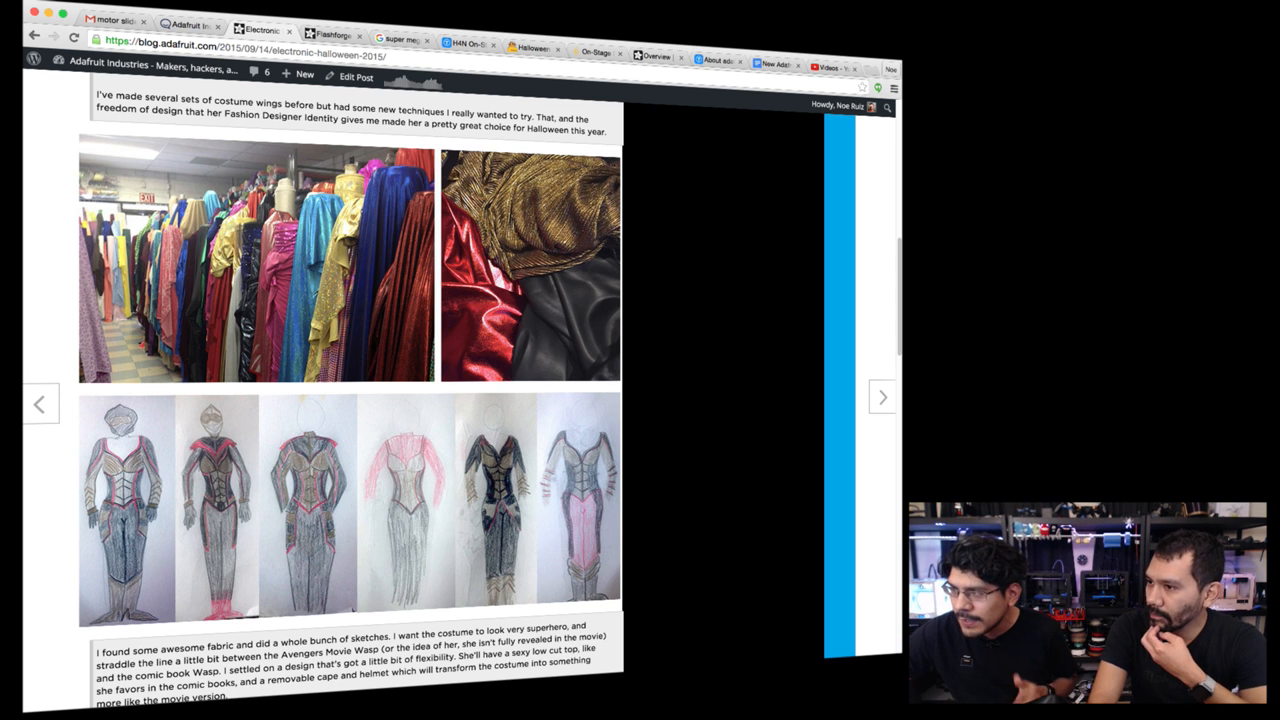
{"action": "scroll", "scroll_direction": "down", "scroll_amount": 3}
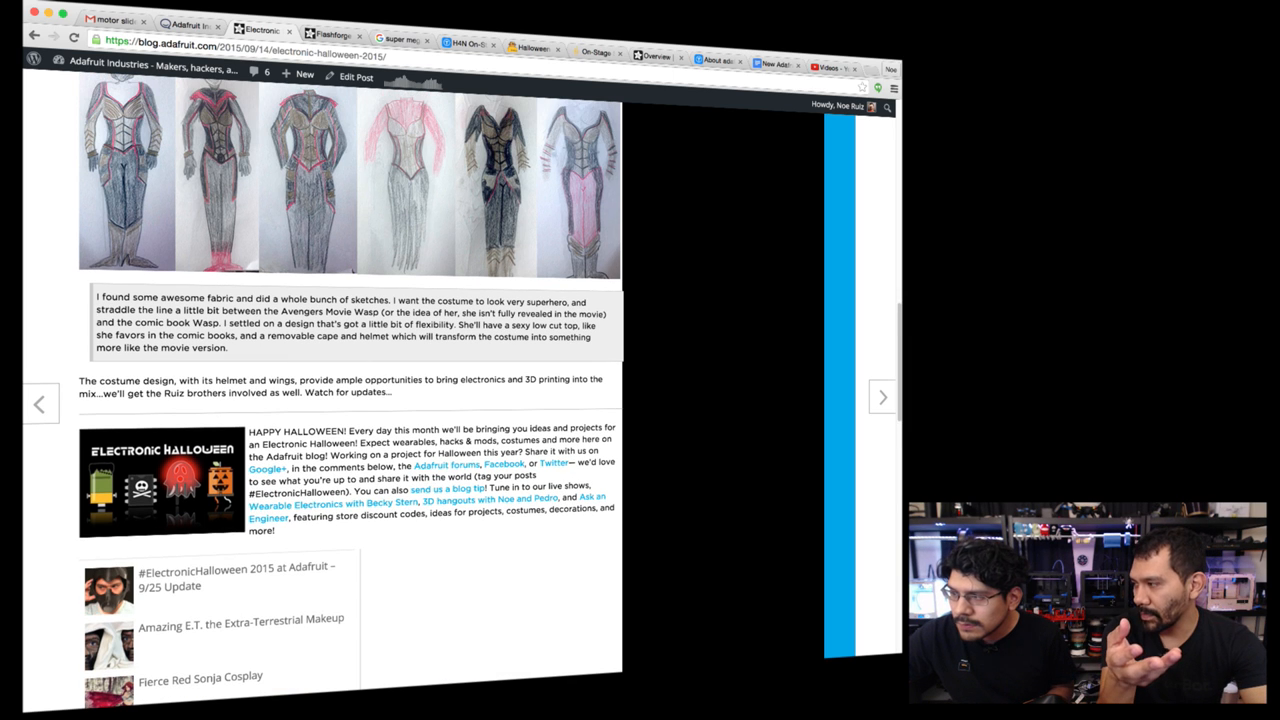
{"action": "left_click", "coordinate": [237, 577]}
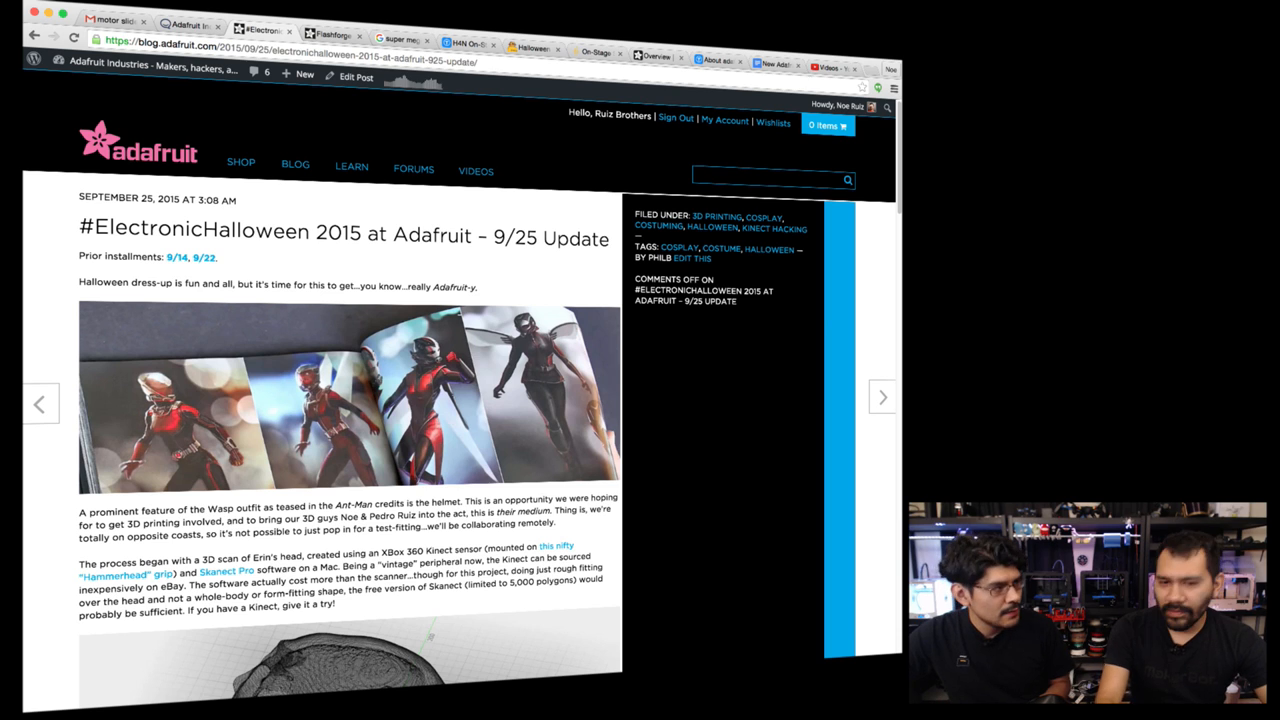
{"action": "scroll", "scroll_direction": "down", "scroll_amount": 3}
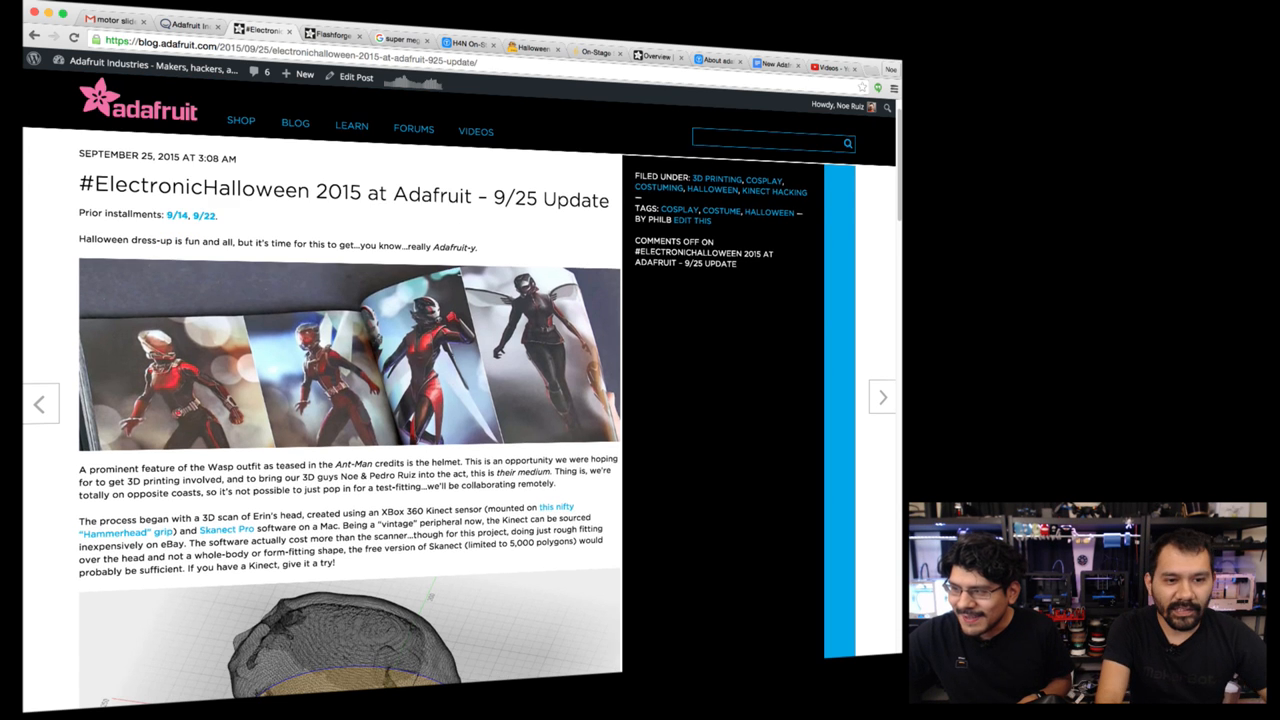
{"action": "scroll", "scroll_direction": "down", "scroll_amount": 3}
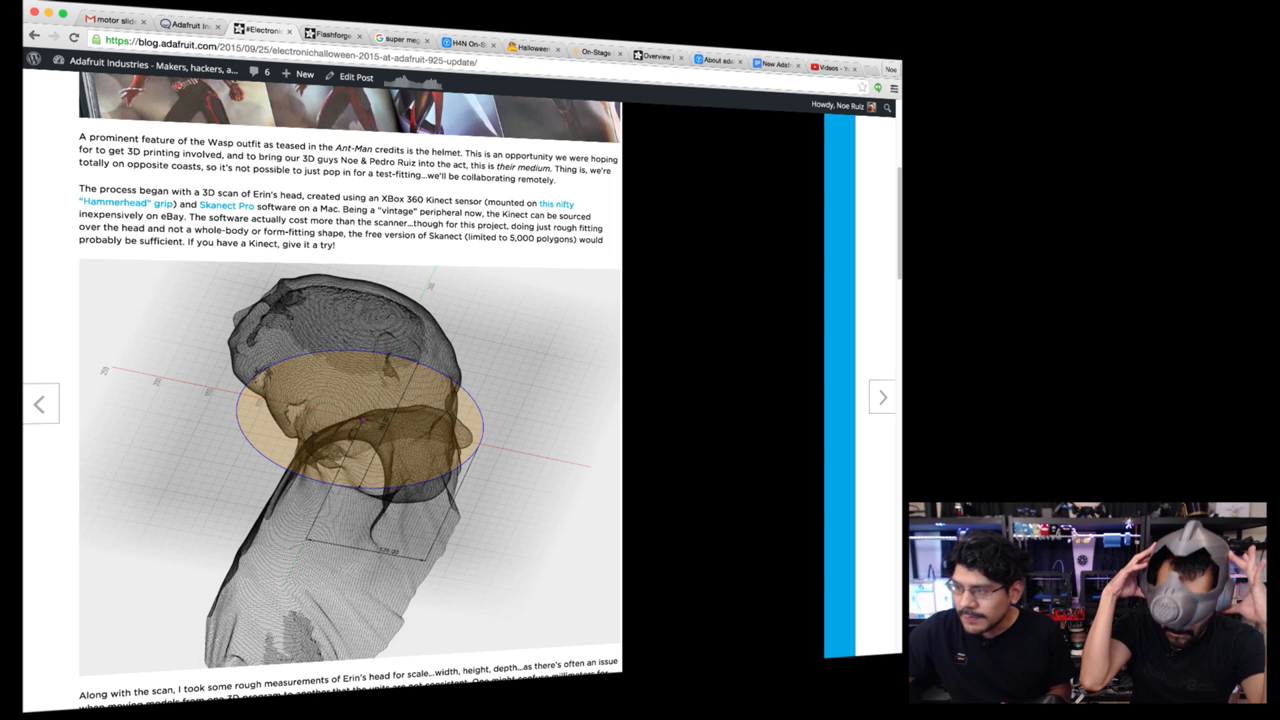
{"action": "scroll", "scroll_direction": "down", "scroll_amount": 3}
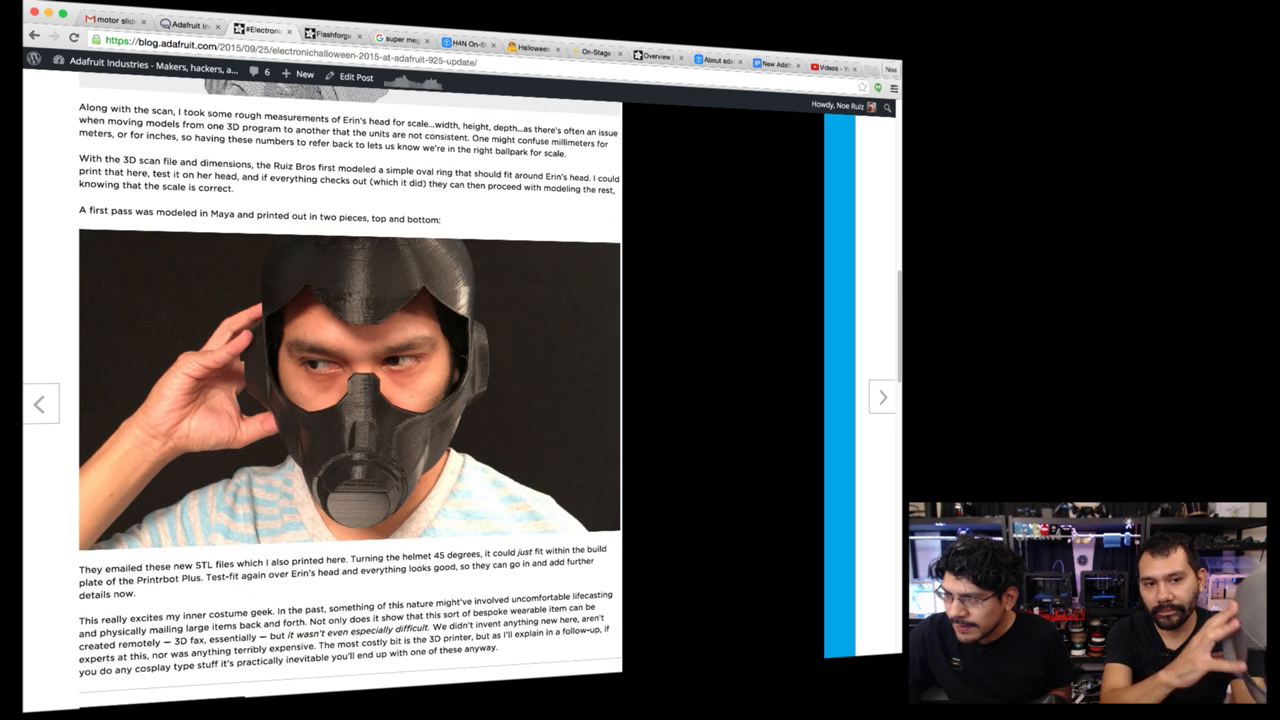
{"action": "scroll", "scroll_direction": "down", "scroll_amount": 3}
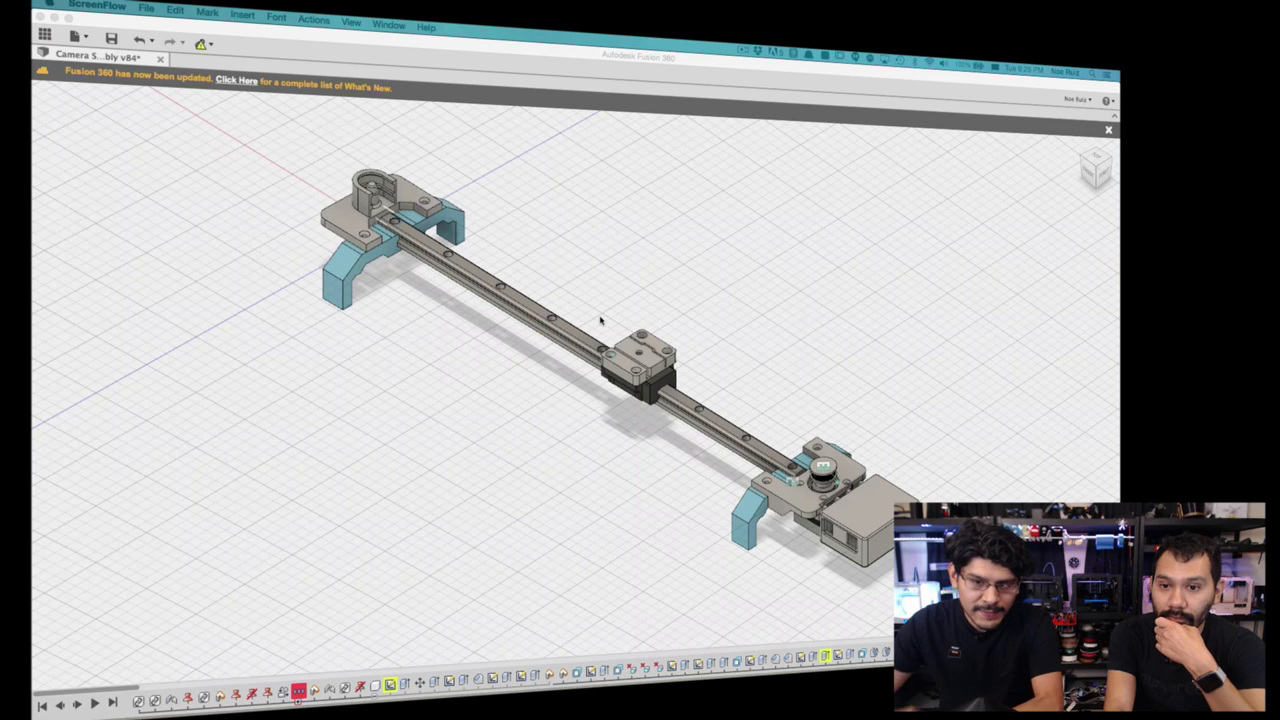
{"action": "mouse_move", "coordinate": [596, 302]}
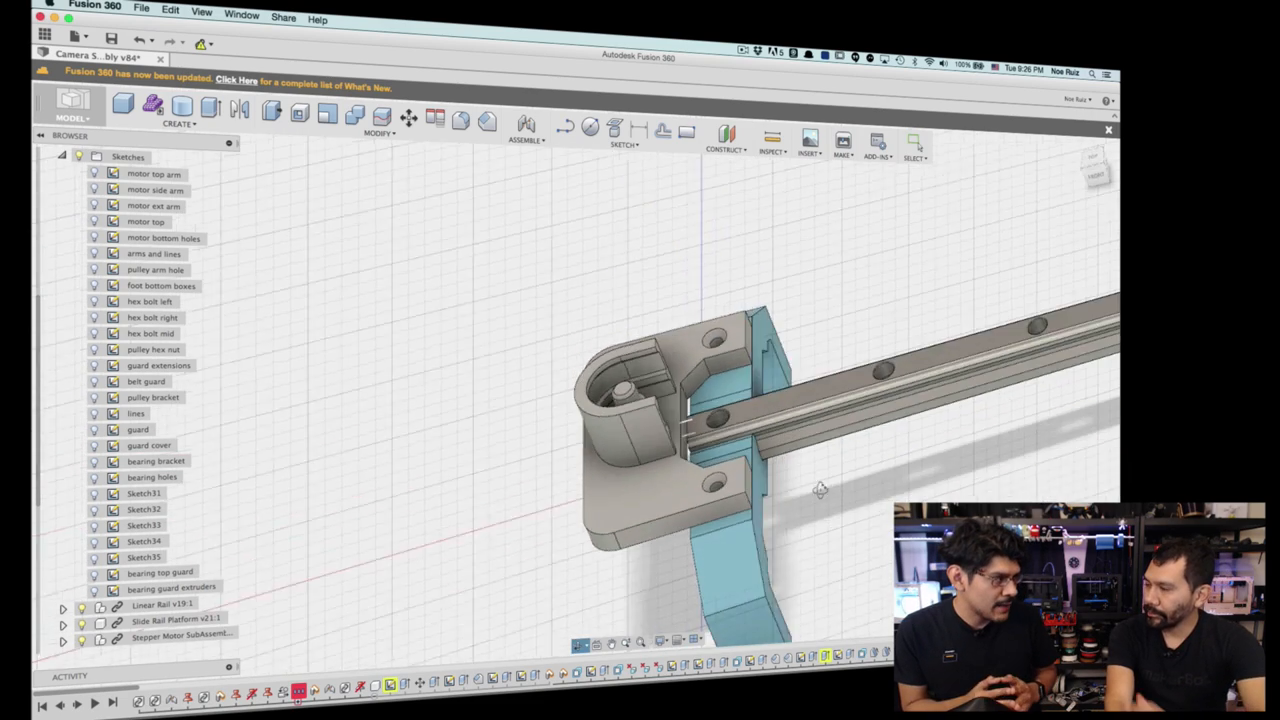
Step: Orbit to the slider's end bracket and show the bearing bracket sketch
{"action": "left_click_drag", "start_coordinate": [820, 490], "coordinate": [830, 498]}
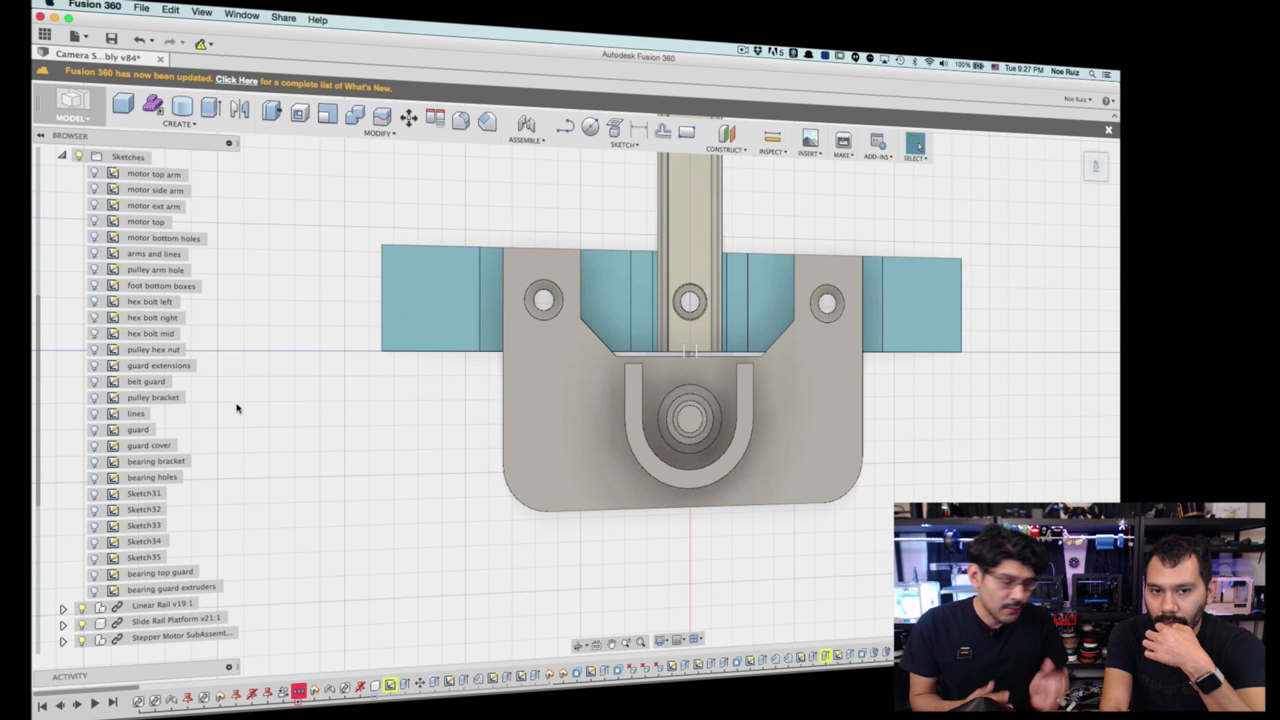
{"action": "left_click", "coordinate": [153, 397]}
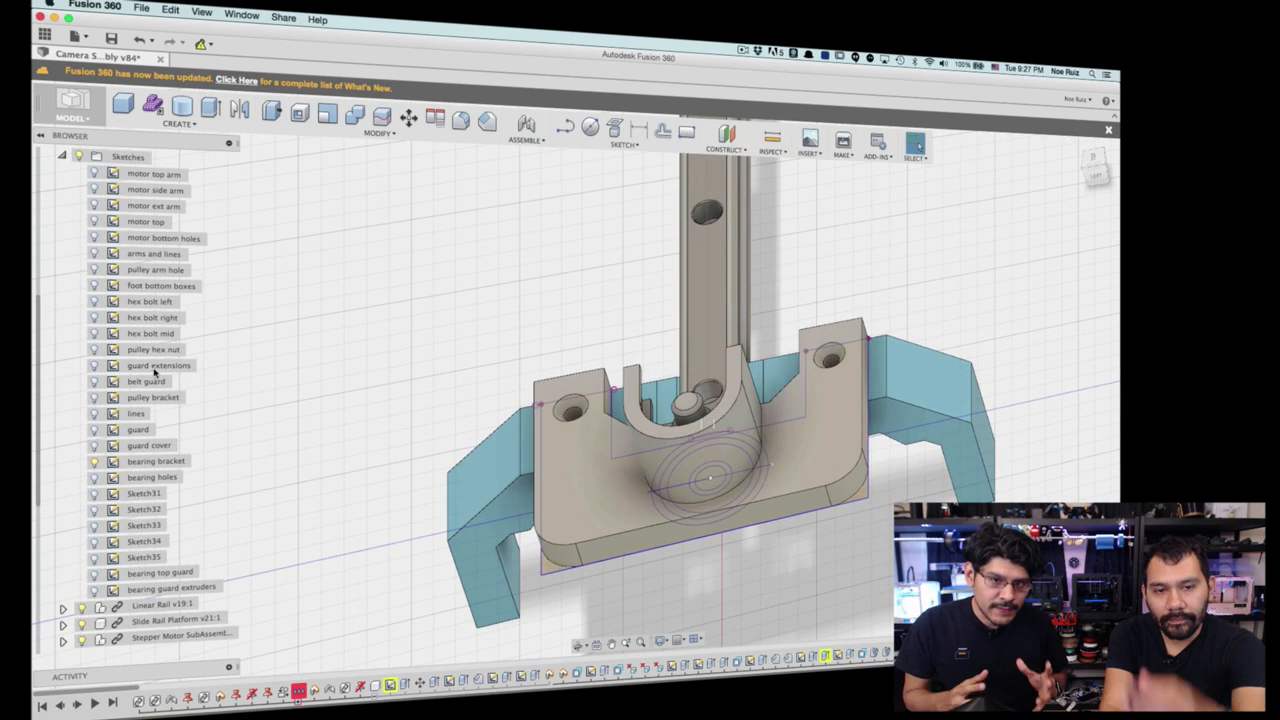
{"action": "left_click", "coordinate": [156, 461]}
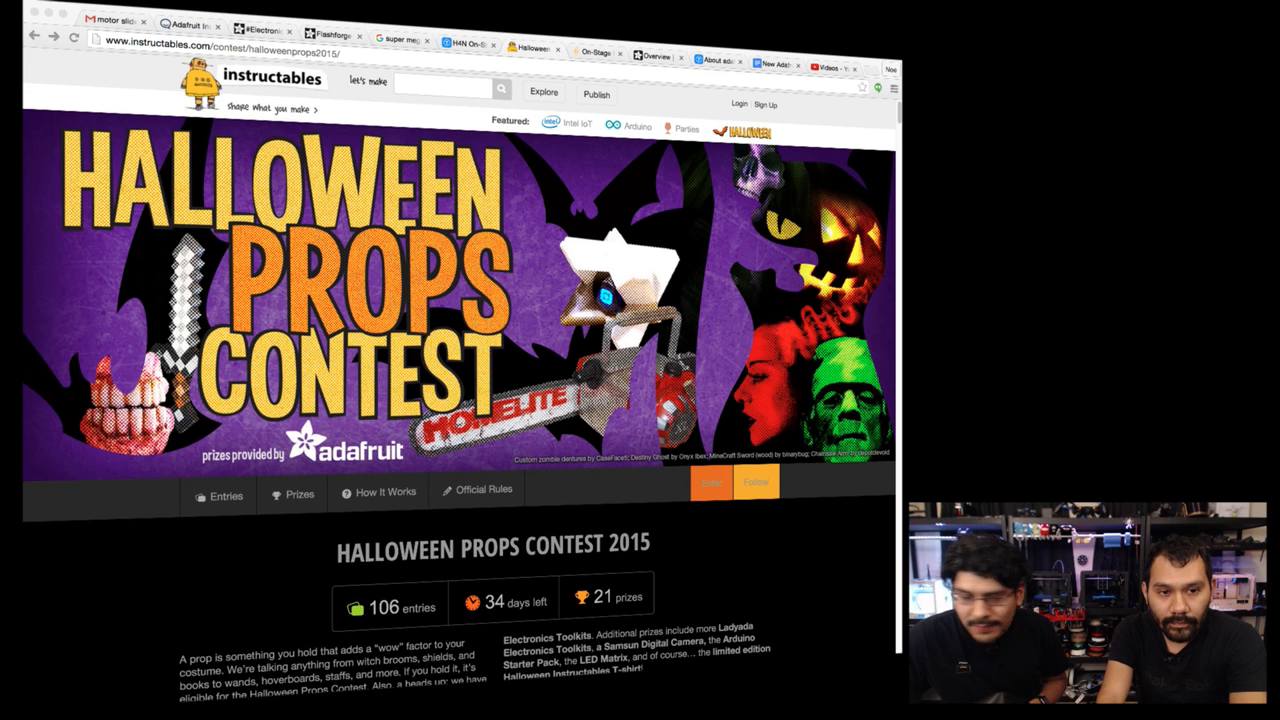
Step: Scroll past the contest description into the entries grid of Halloween props
{"action": "scroll", "scroll_direction": "down", "scroll_amount": 3}
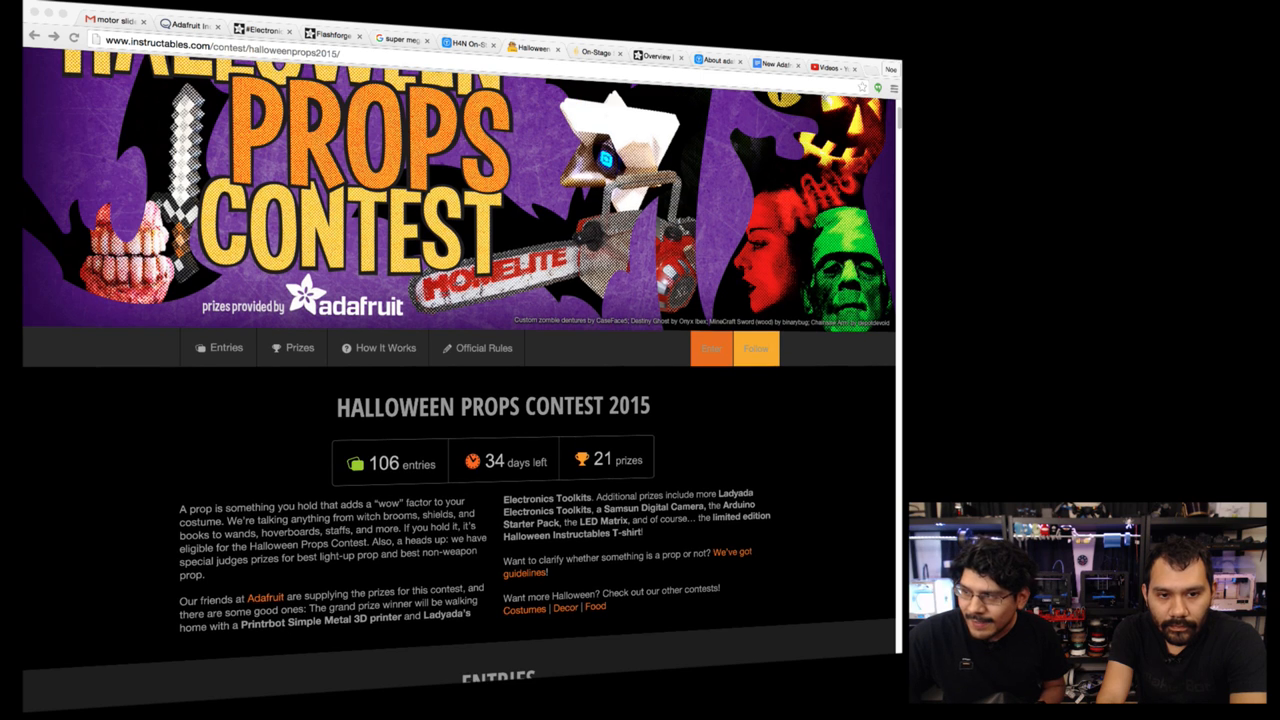
{"action": "scroll", "scroll_direction": "down", "scroll_amount": 3}
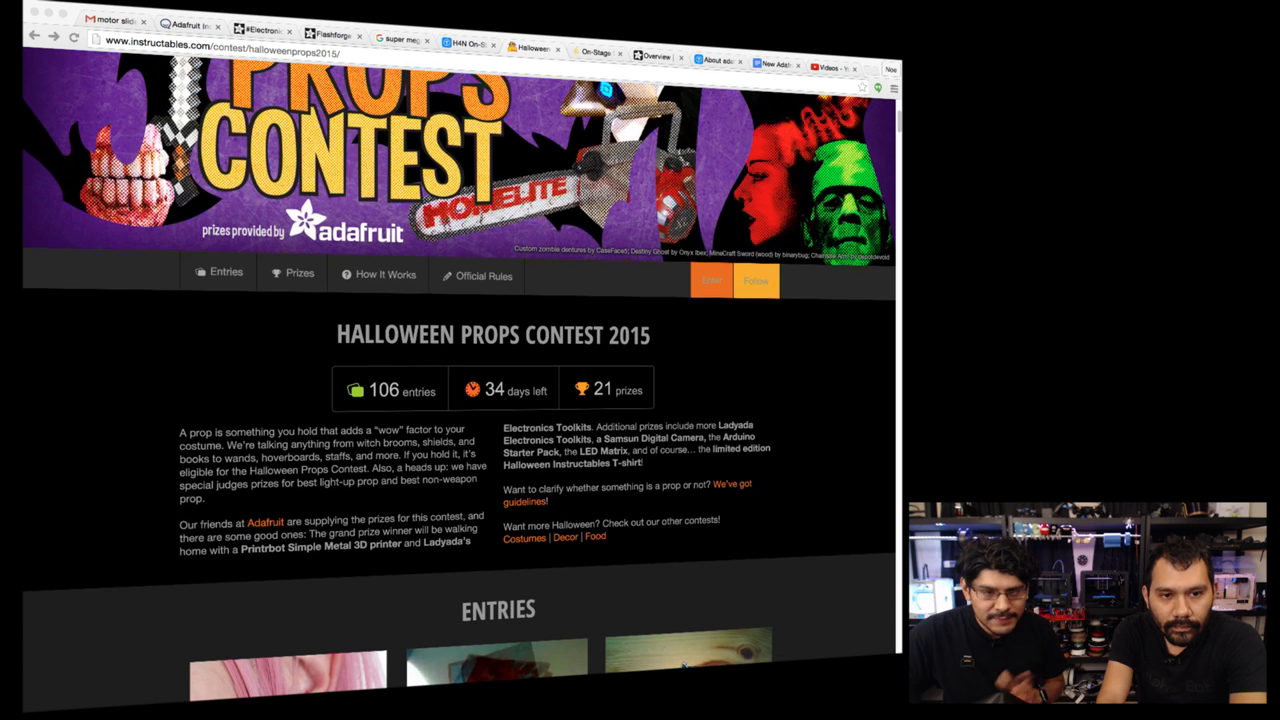
{"action": "scroll", "scroll_direction": "down", "scroll_amount": 3}
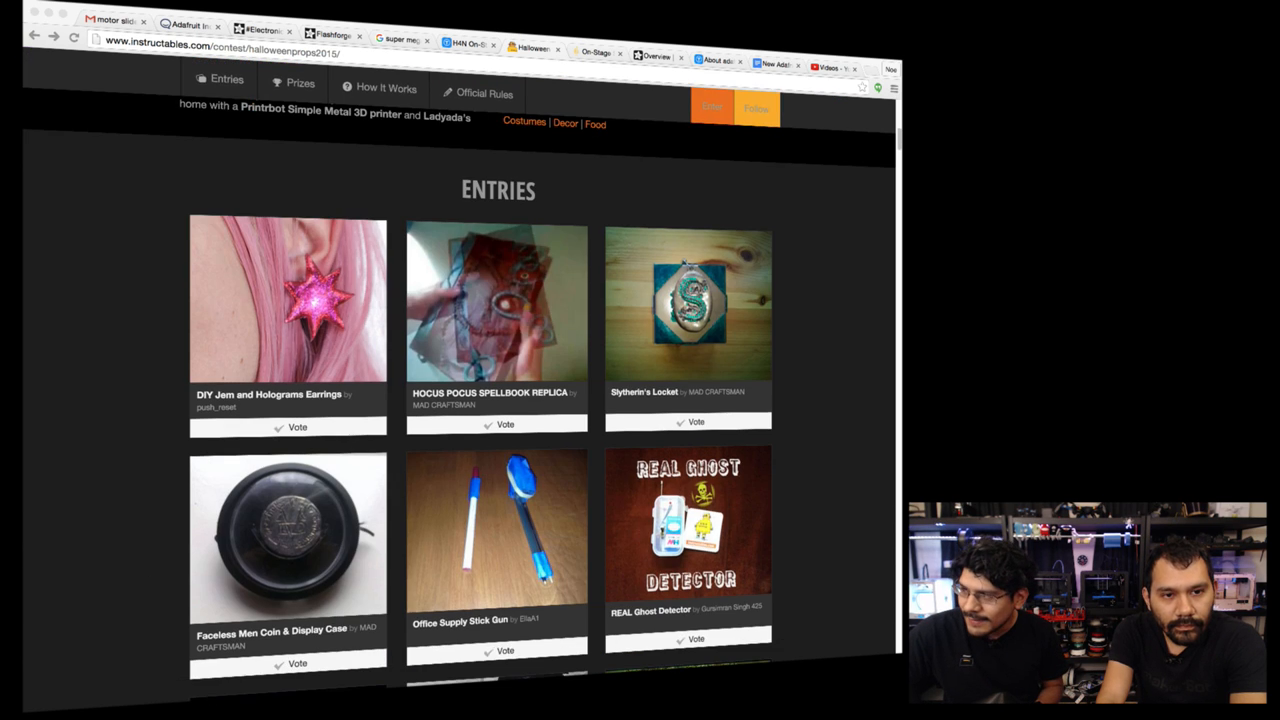
{"action": "scroll", "scroll_direction": "down", "scroll_amount": 3}
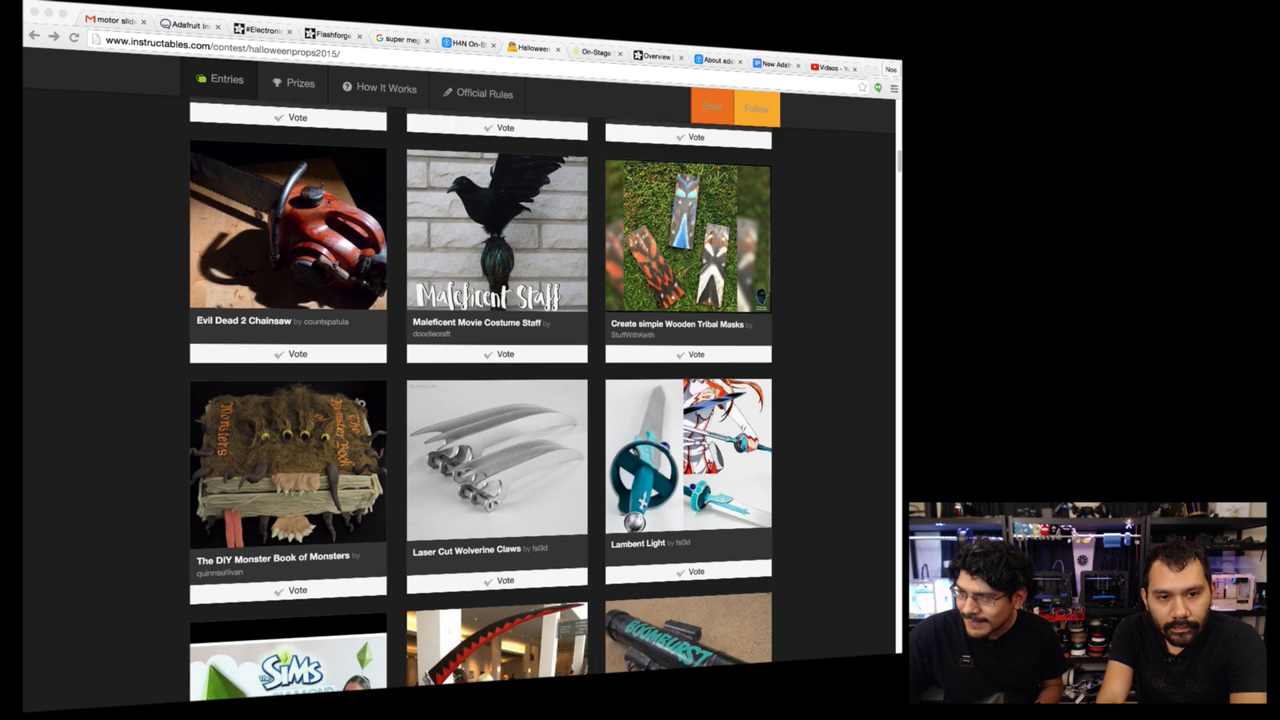
{"action": "scroll", "scroll_direction": "down", "scroll_amount": 3}
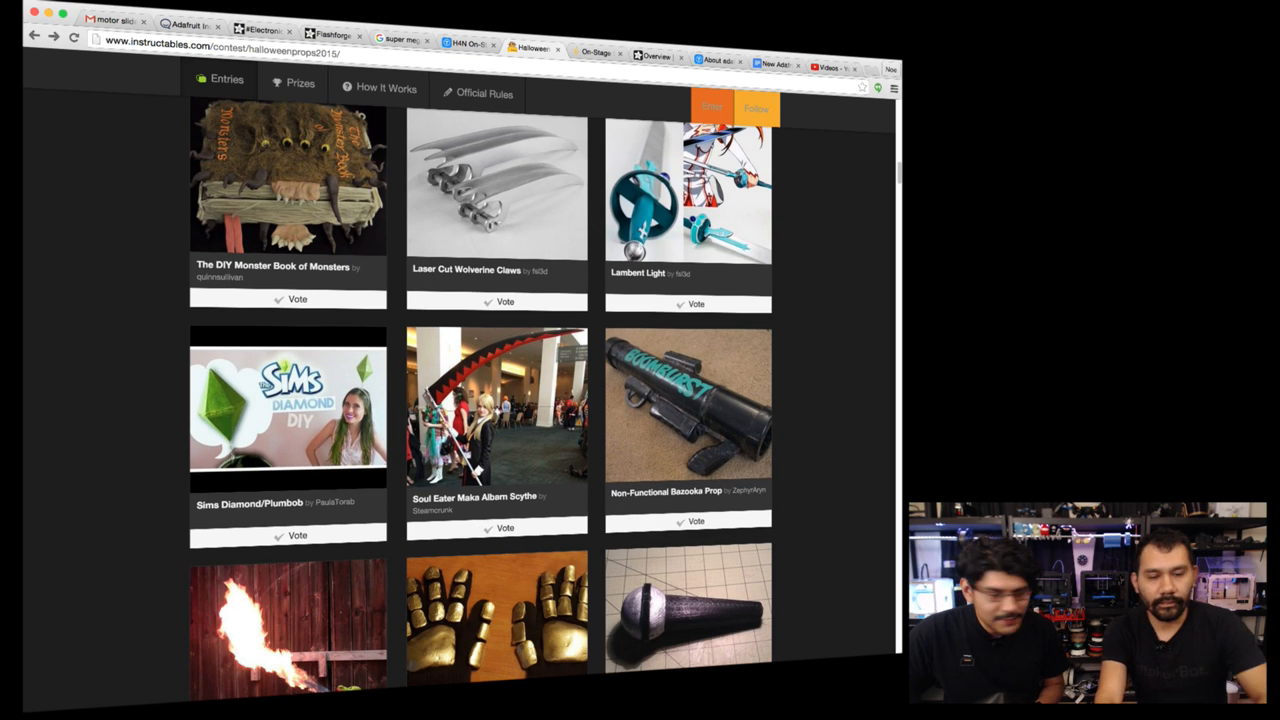
{"action": "scroll", "scroll_direction": "down", "scroll_amount": 3}
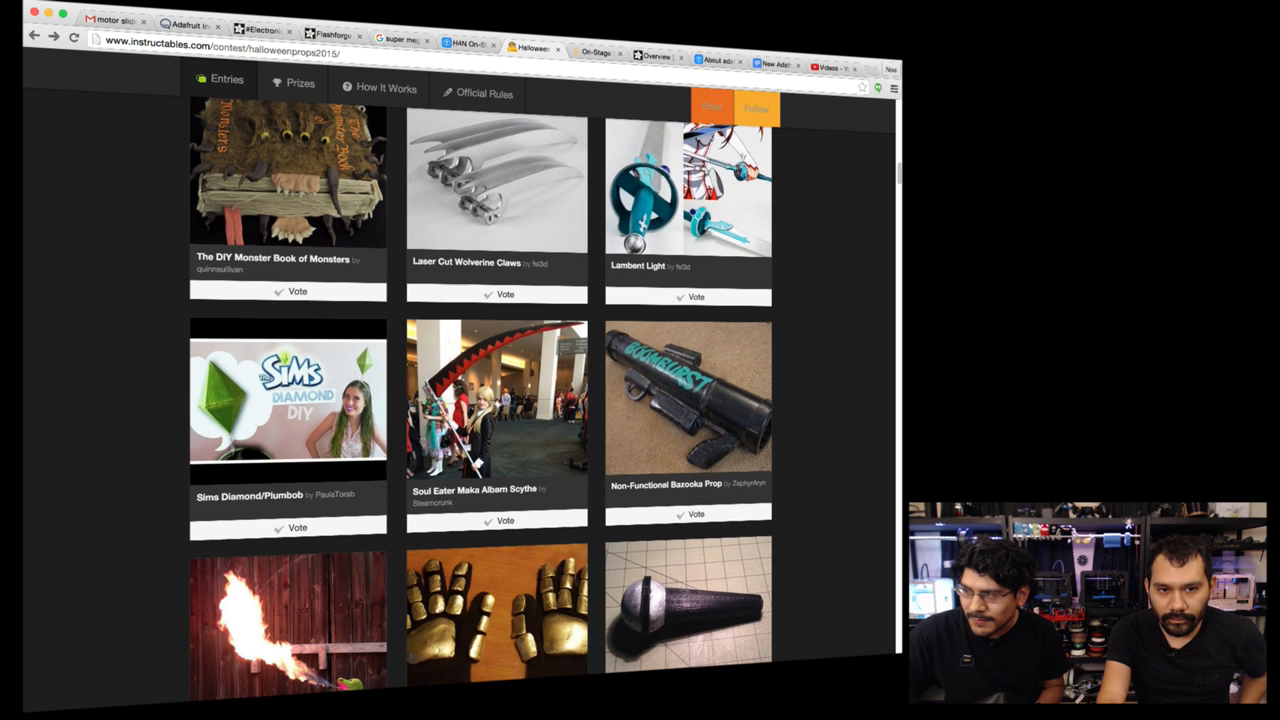
Step: Open the Soul Eater Maka Albarn Scythe project and close the 'Welcome to DIY Heaven' popup
{"action": "left_click", "coordinate": [496, 400]}
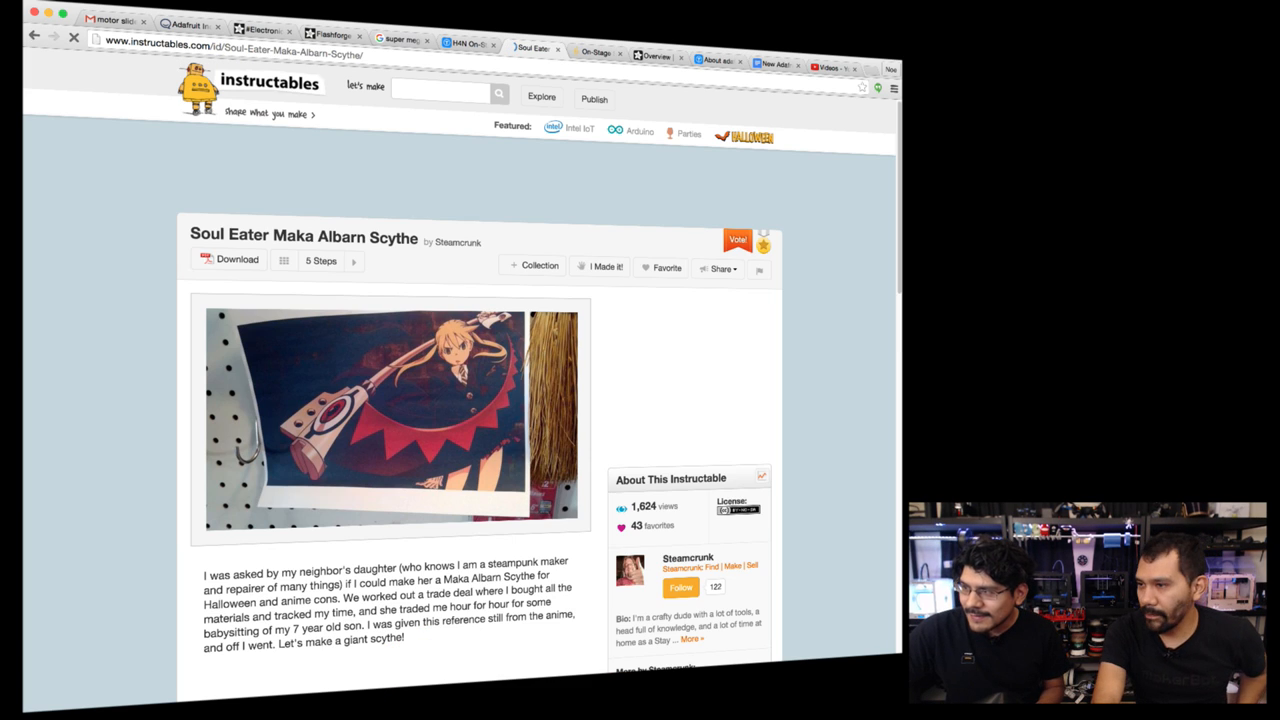
{"action": "scroll", "scroll_direction": "down", "scroll_amount": 3}
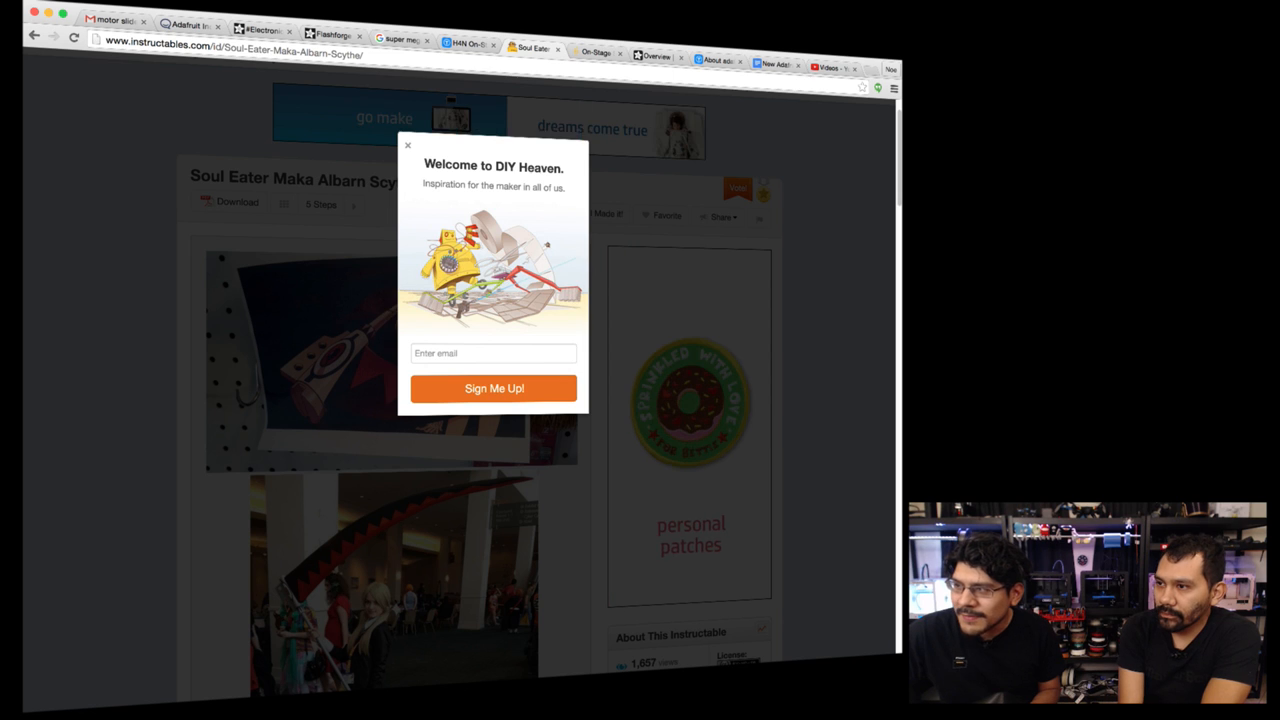
{"action": "left_click", "coordinate": [407, 145]}
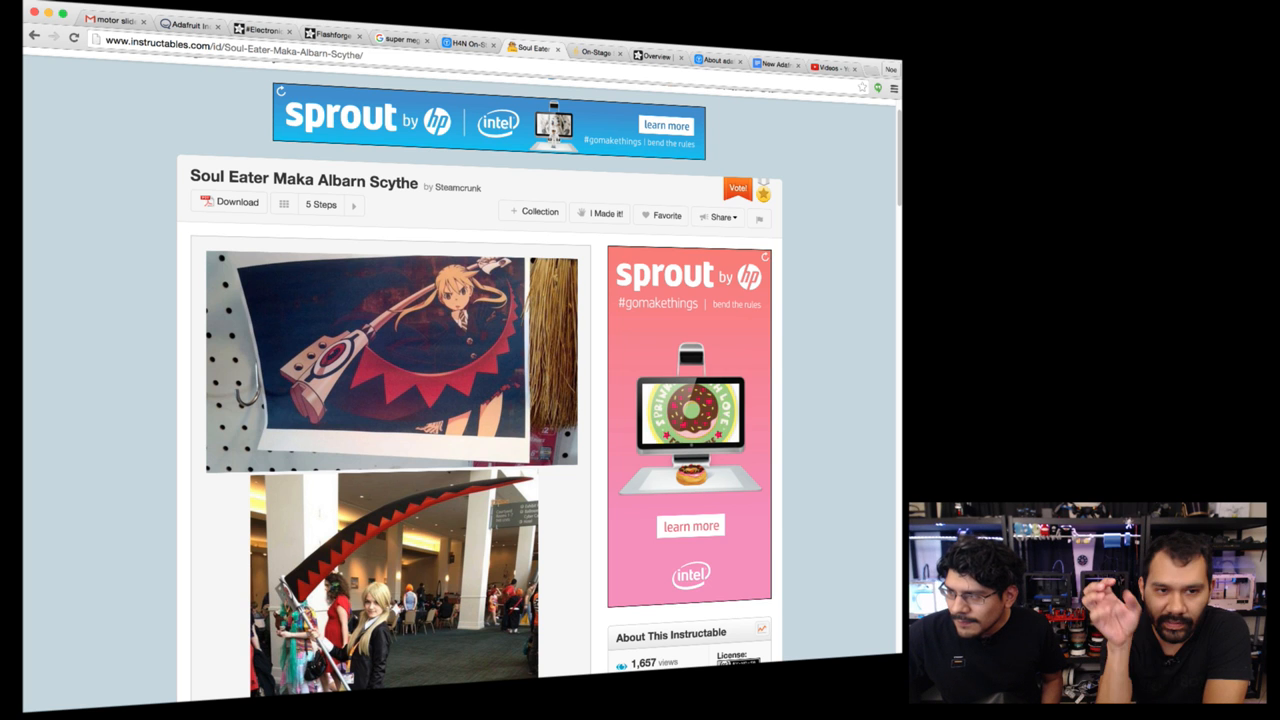
Step: Scroll through the scythe's intro photos, pink foam sheets and Plasti Dip step
{"action": "scroll", "scroll_direction": "down", "scroll_amount": 3}
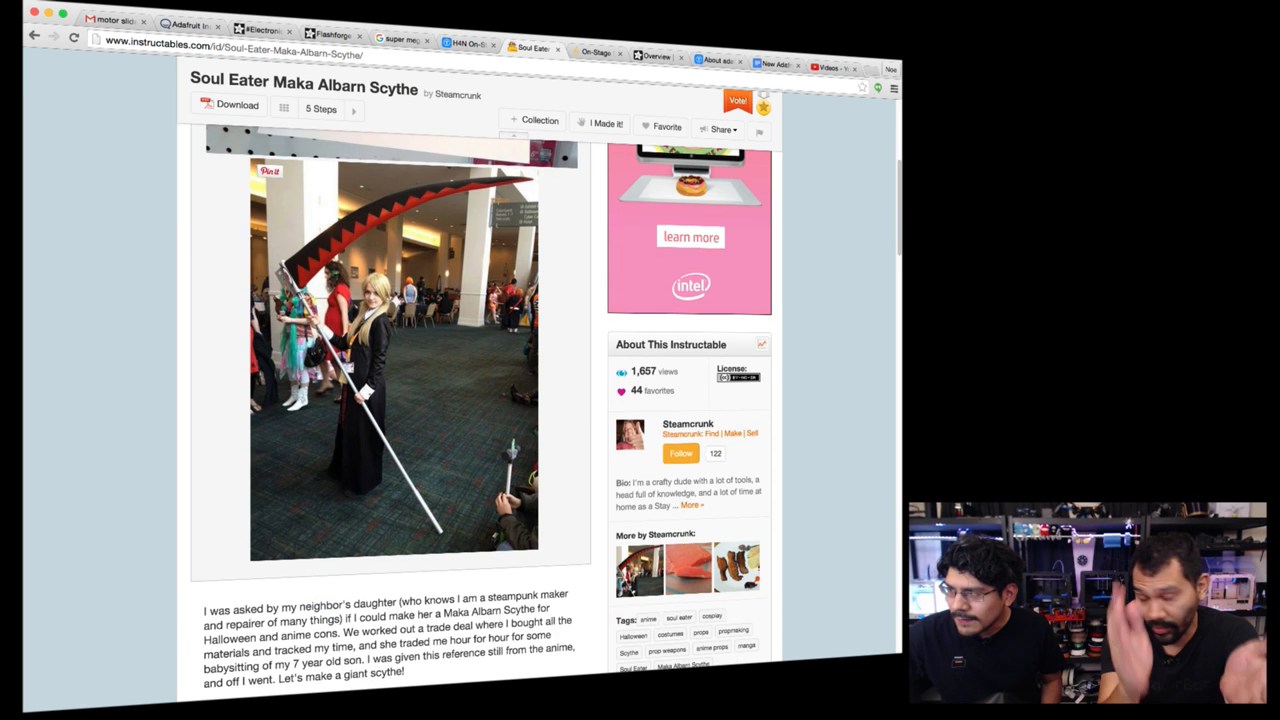
{"action": "scroll", "scroll_direction": "down", "scroll_amount": 3}
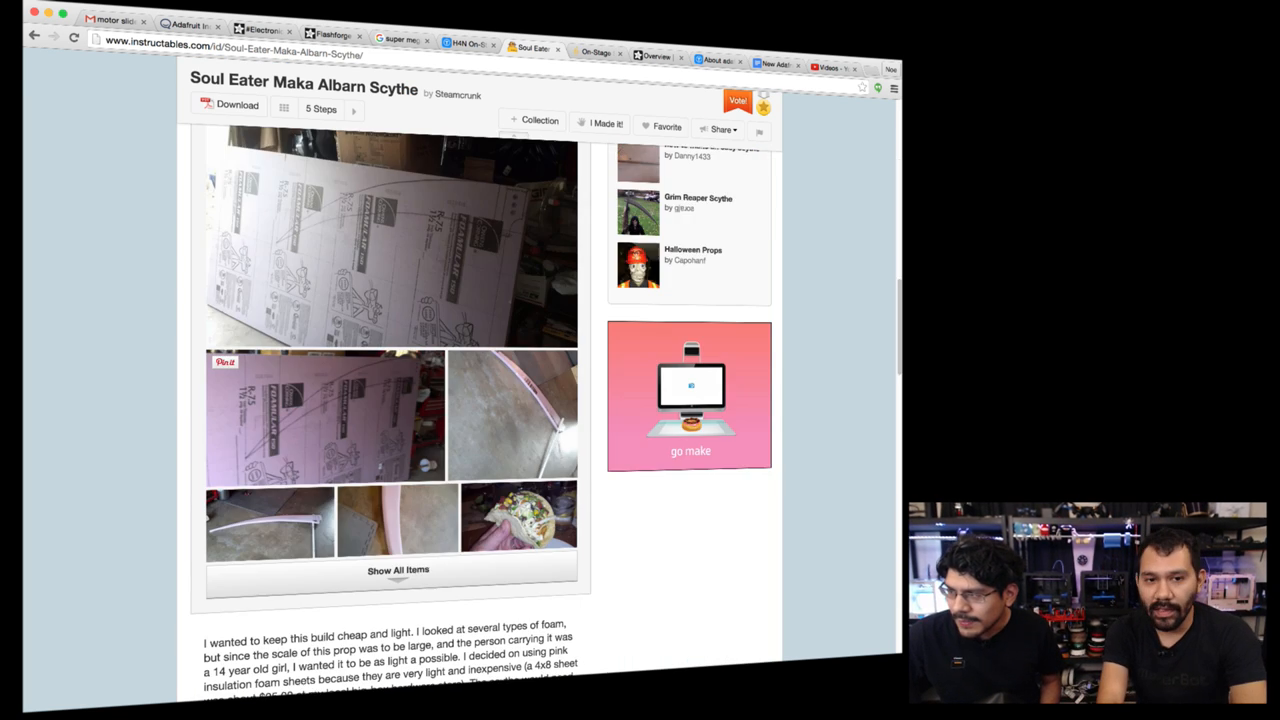
{"action": "scroll", "scroll_direction": "down", "scroll_amount": 3}
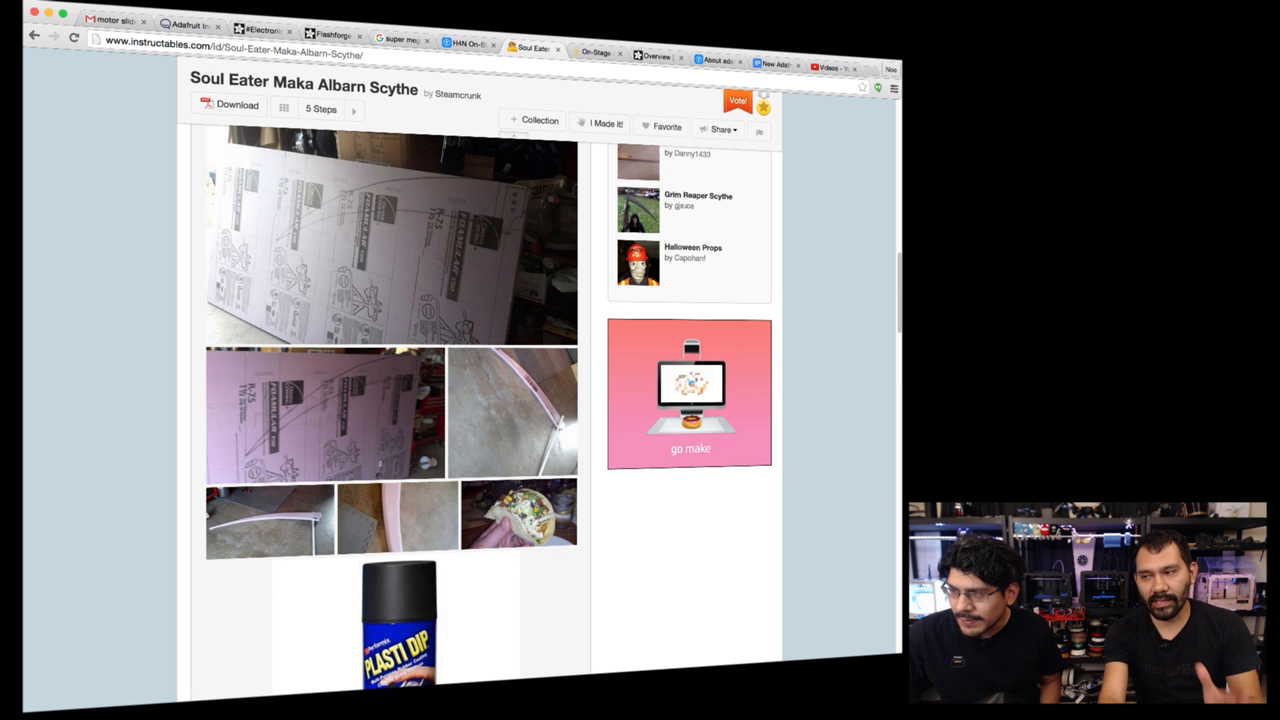
{"action": "scroll", "scroll_direction": "down", "scroll_amount": 3}
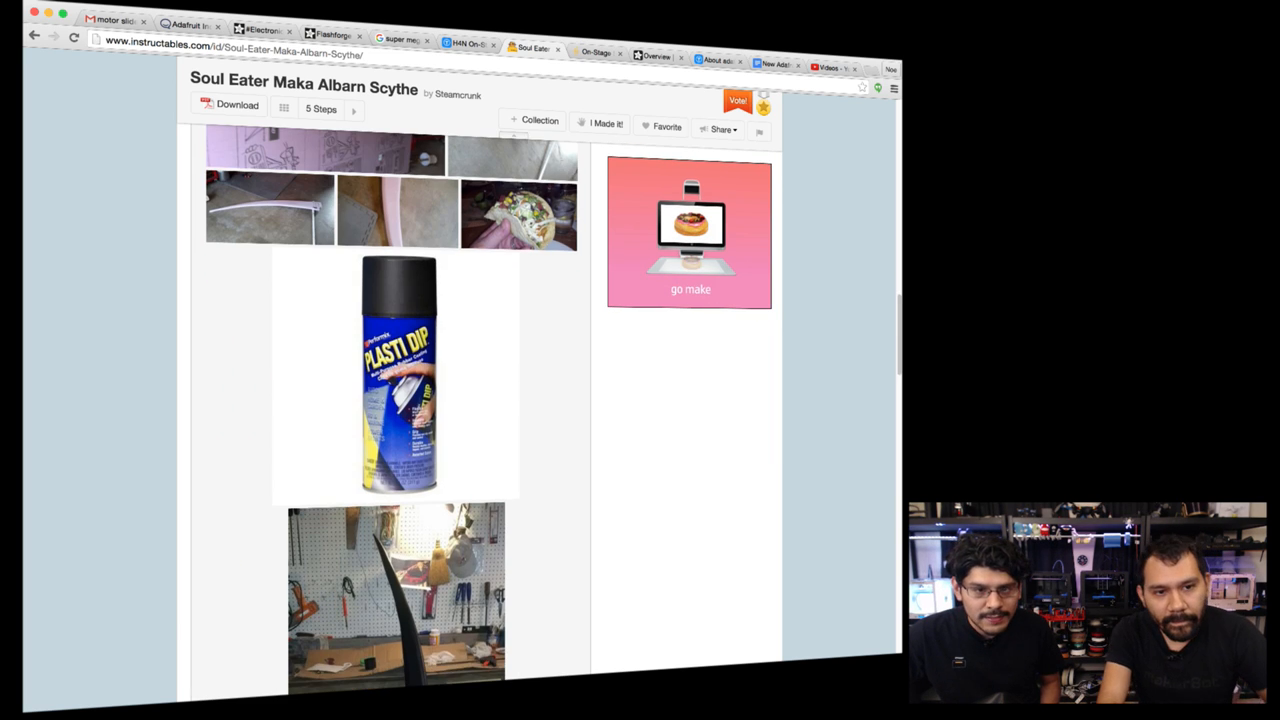
{"action": "scroll", "scroll_direction": "down", "scroll_amount": 3}
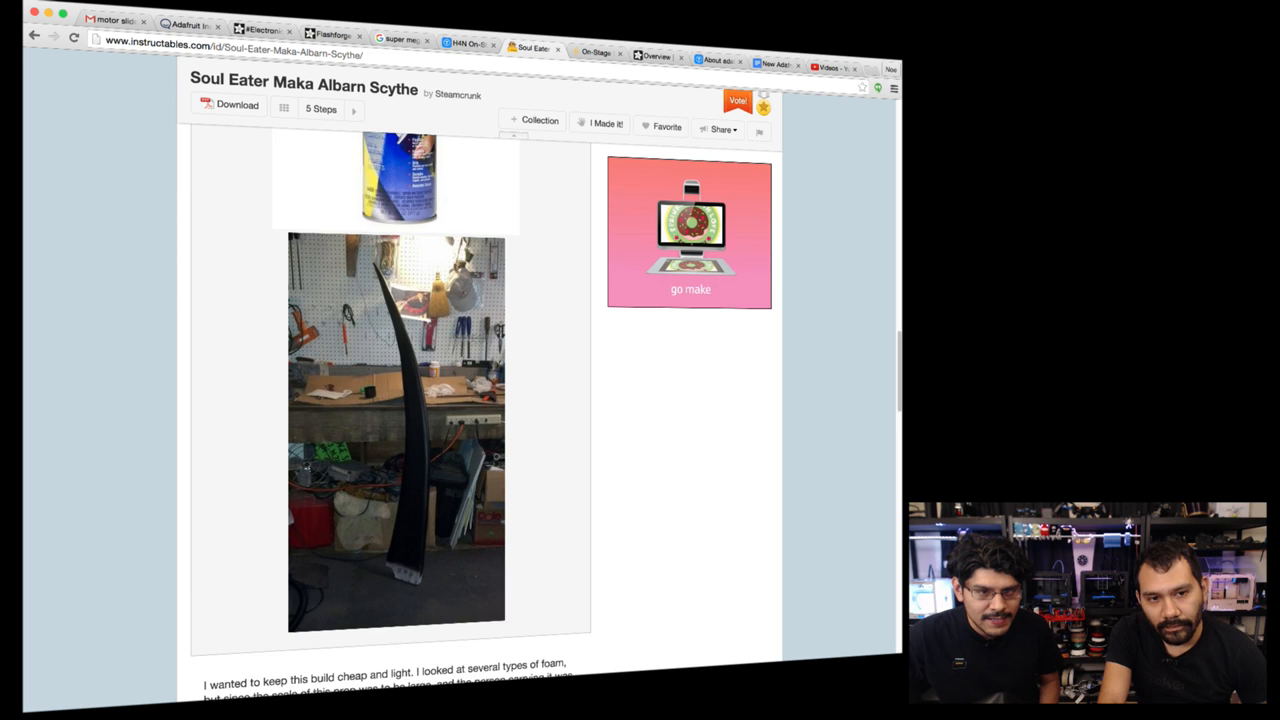
{"action": "scroll", "scroll_direction": "down", "scroll_amount": 3}
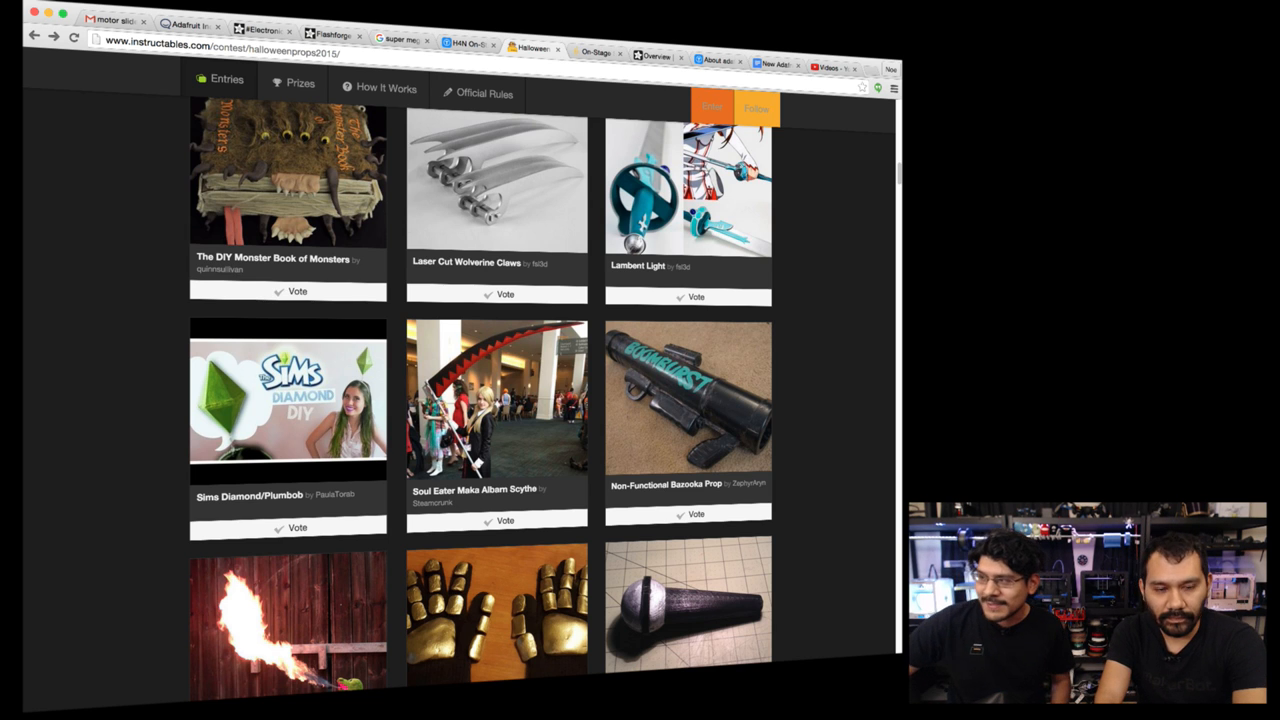
{"action": "scroll", "scroll_direction": "down", "scroll_amount": 3}
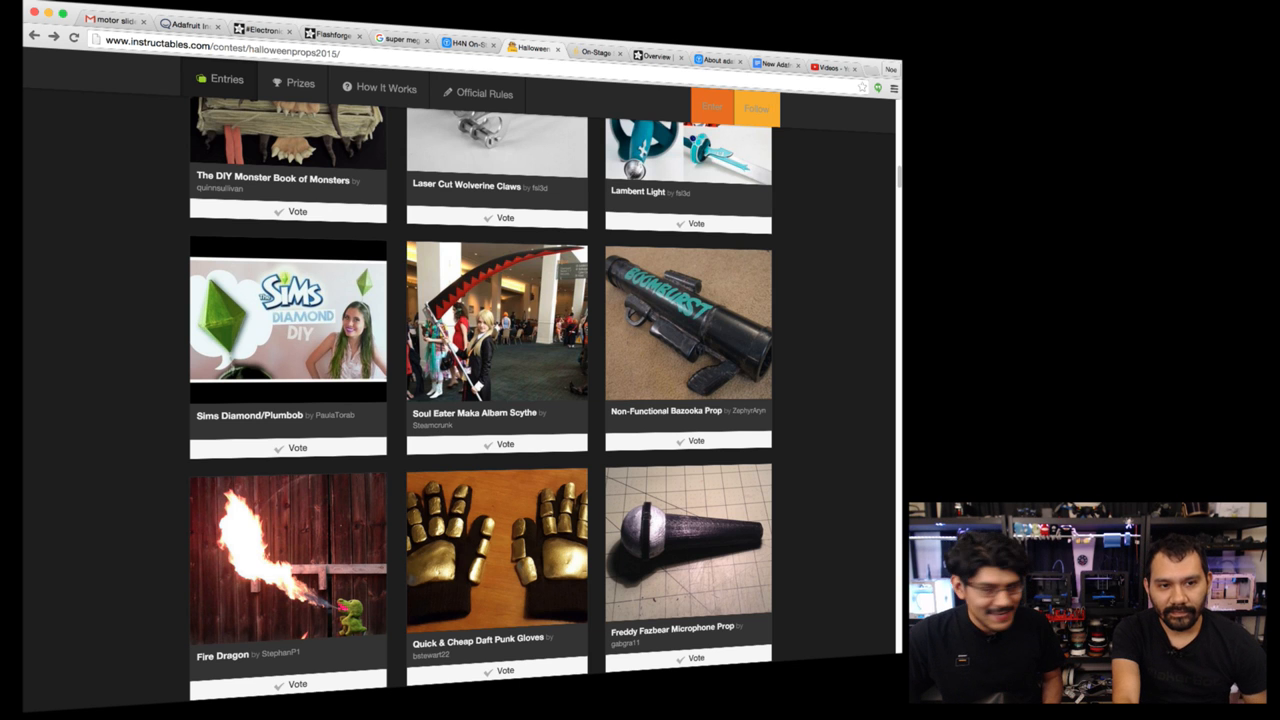
{"action": "scroll", "scroll_direction": "down", "scroll_amount": 3}
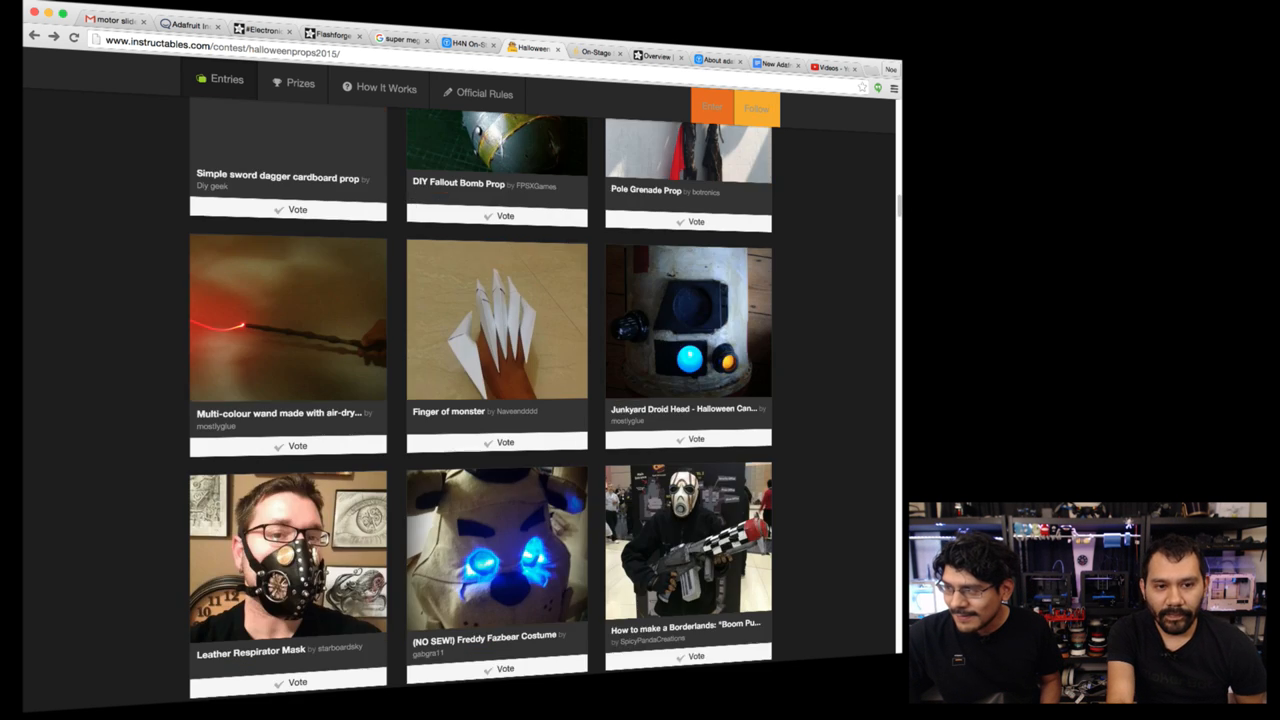
{"action": "scroll", "scroll_direction": "down", "scroll_amount": 3}
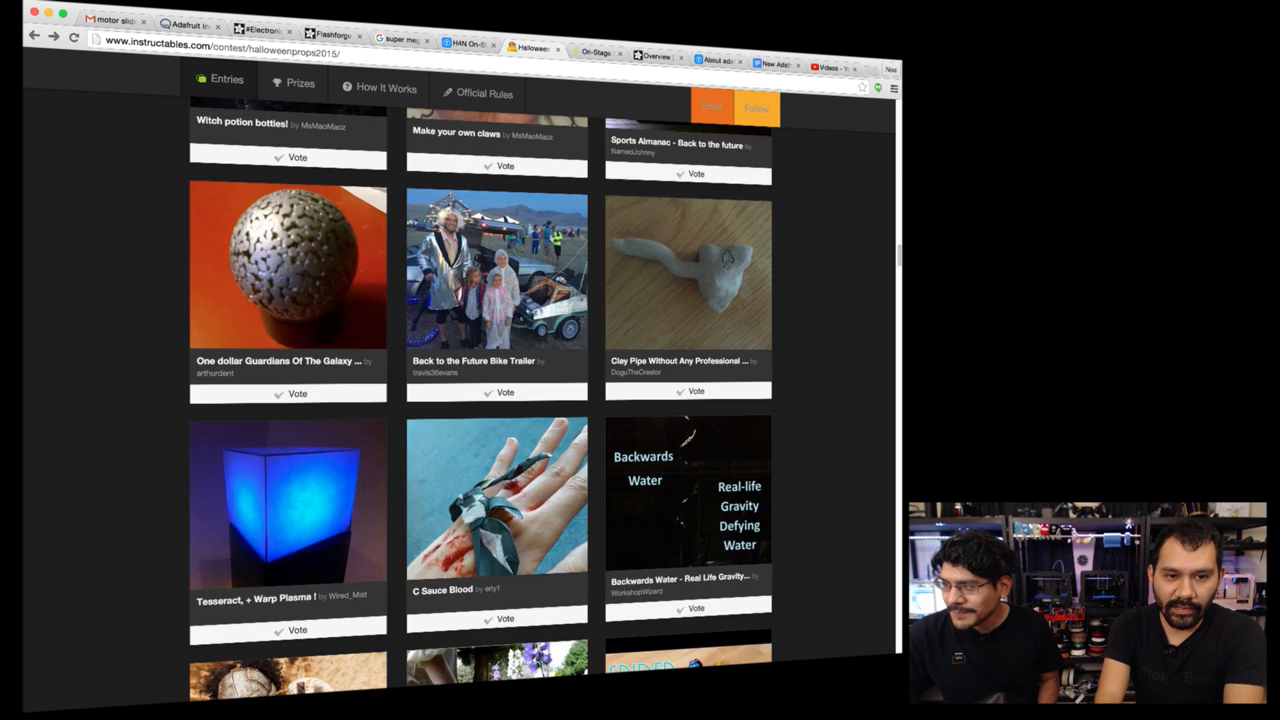
{"action": "left_click", "coordinate": [300, 83]}
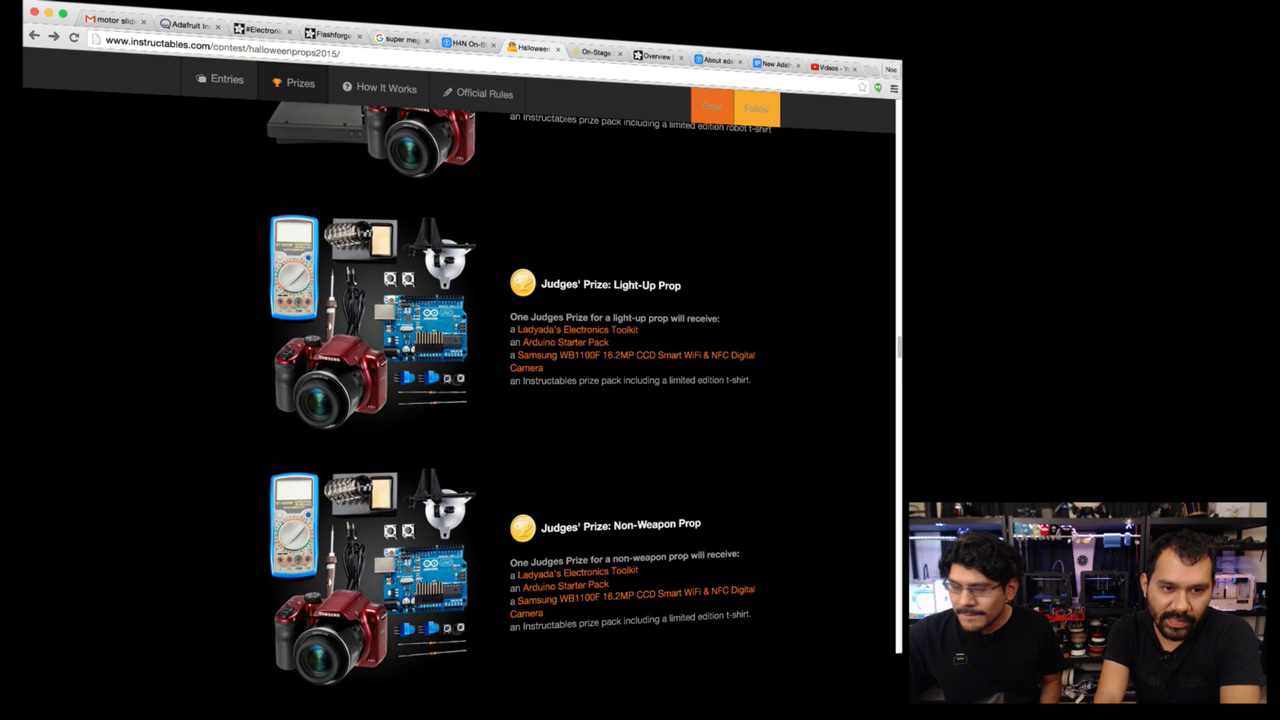
{"action": "scroll", "scroll_direction": "up", "scroll_amount": 3}
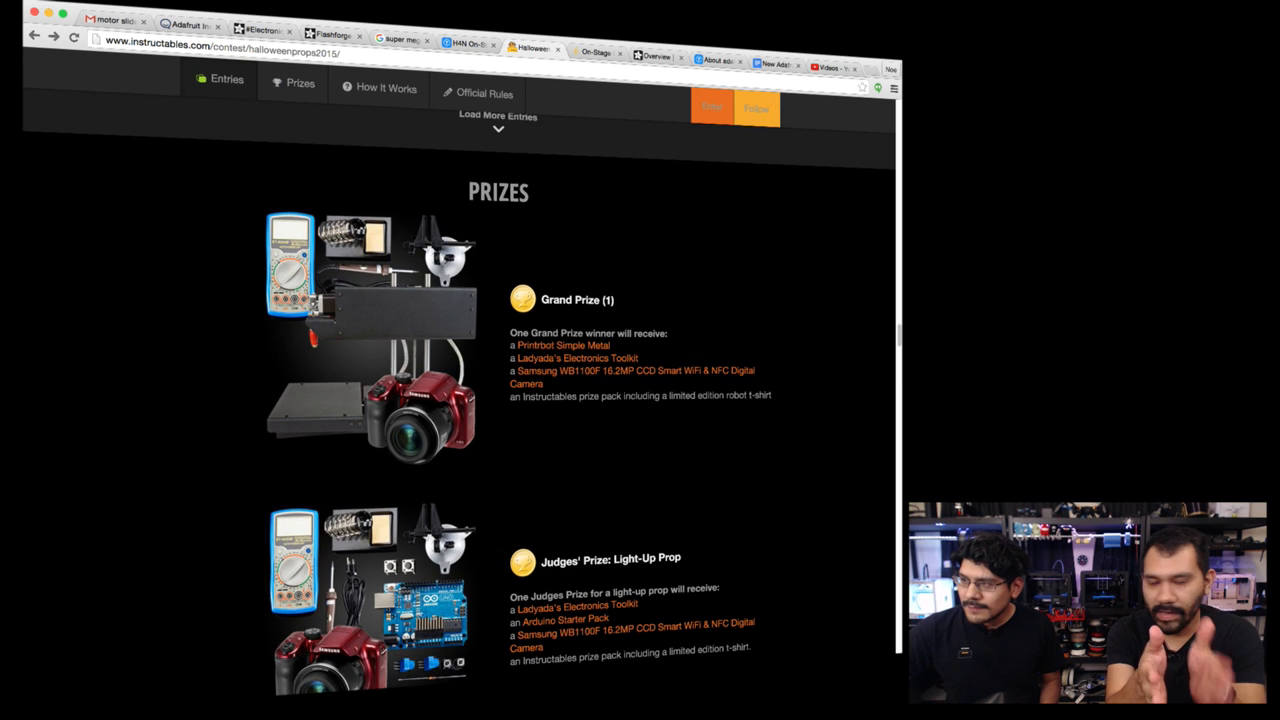
{"action": "scroll", "scroll_direction": "down", "scroll_amount": 3}
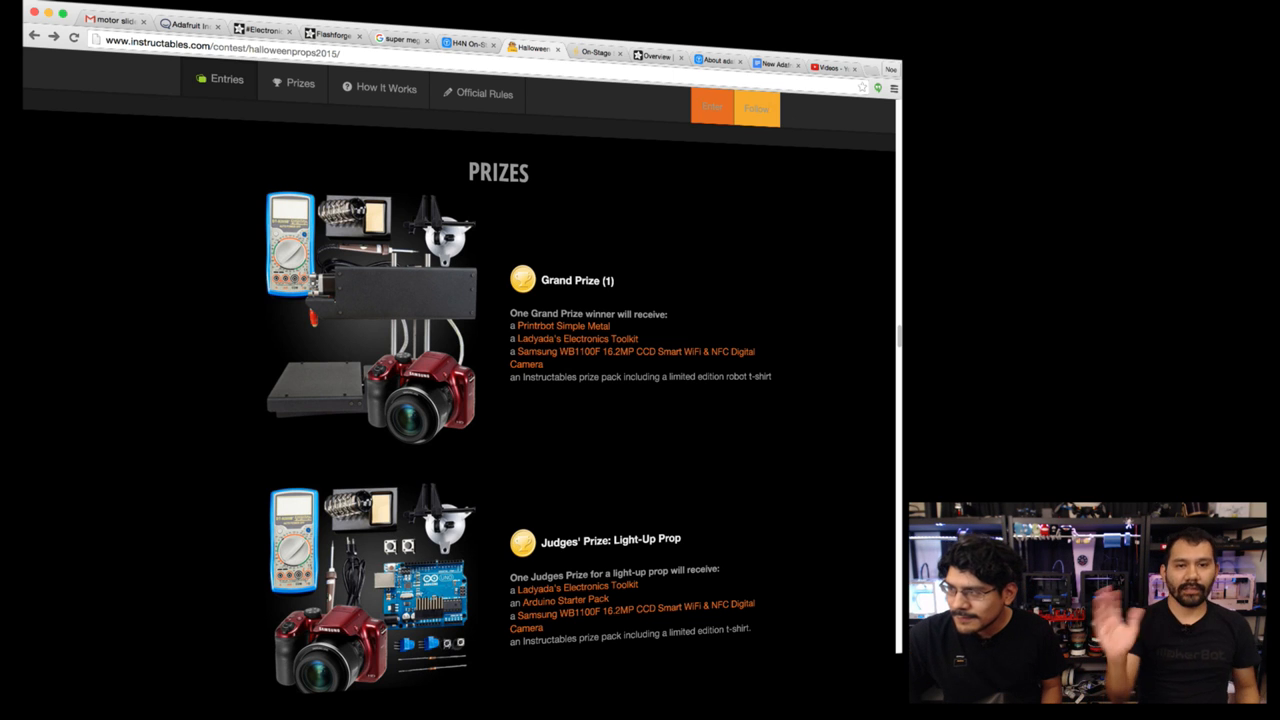
{"action": "scroll", "scroll_direction": "up", "scroll_amount": 3}
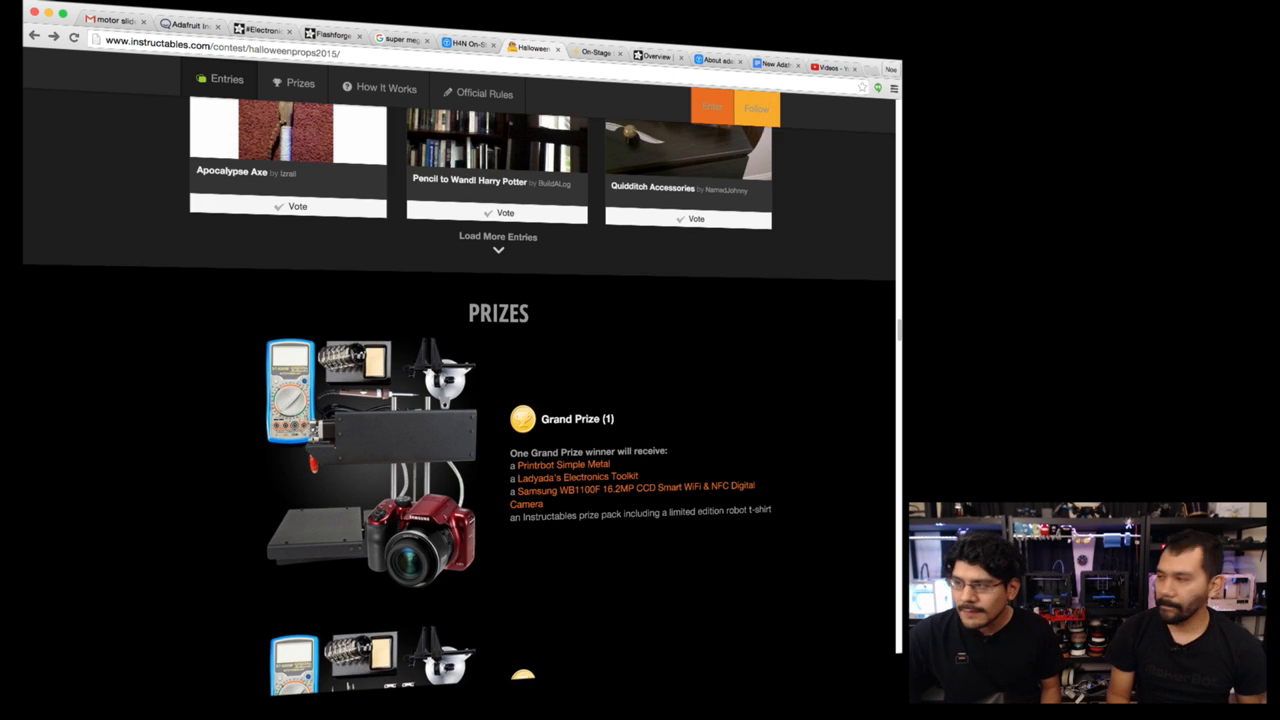
{"action": "scroll", "scroll_direction": "up", "scroll_amount": 3}
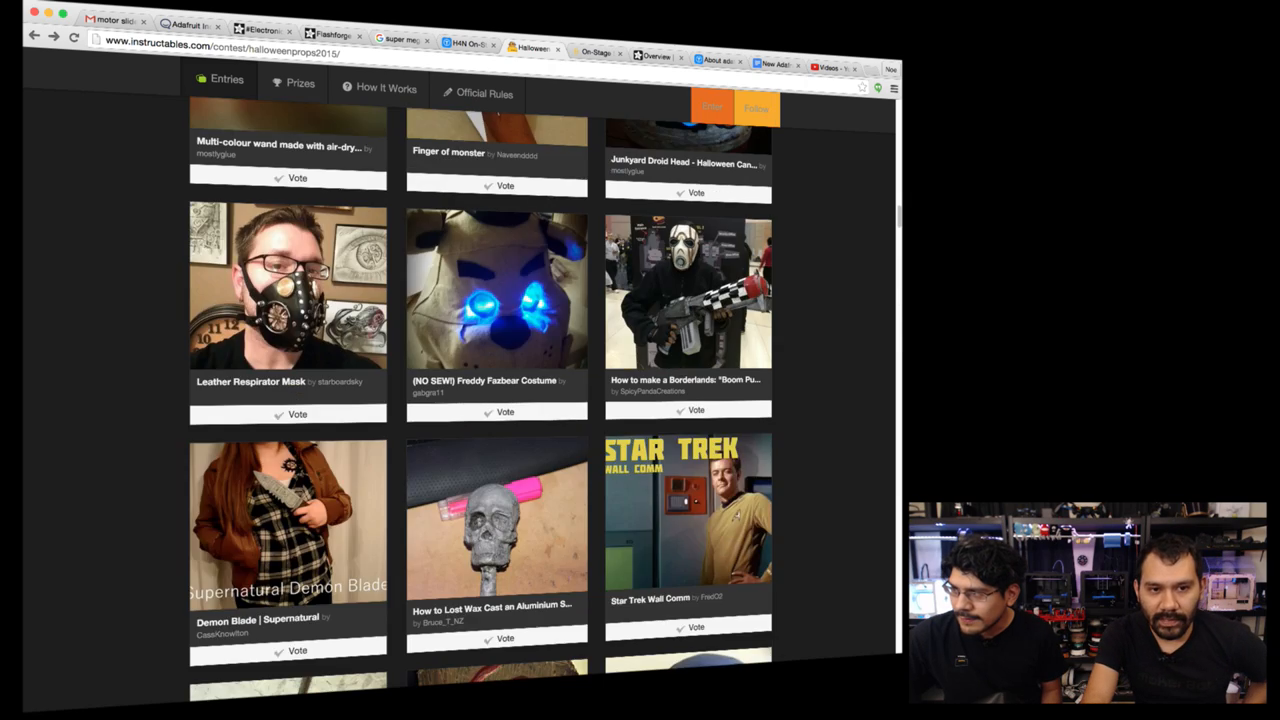
{"action": "scroll", "scroll_direction": "up", "scroll_amount": 3}
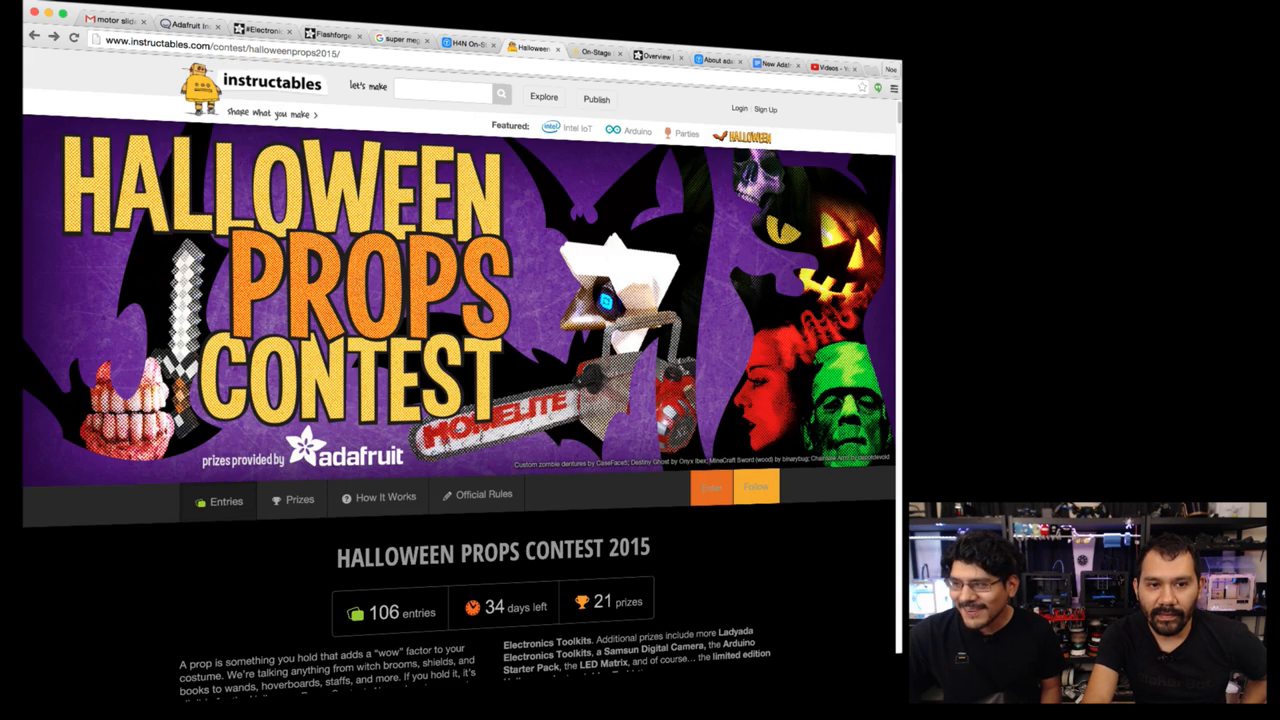
{"action": "scroll", "scroll_direction": "down", "scroll_amount": 3}
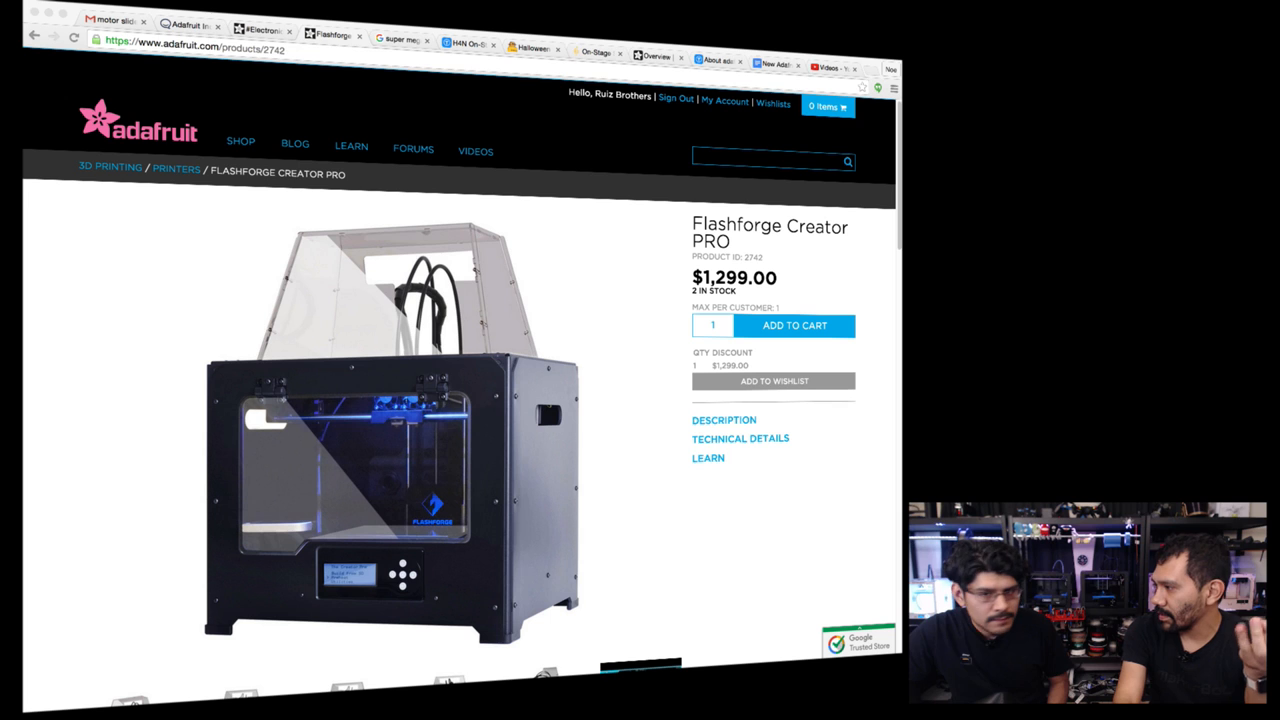
Step: Scroll the Flashforge Creator Pro page down to its Description and Technical Details
{"action": "scroll", "scroll_direction": "down", "scroll_amount": 3}
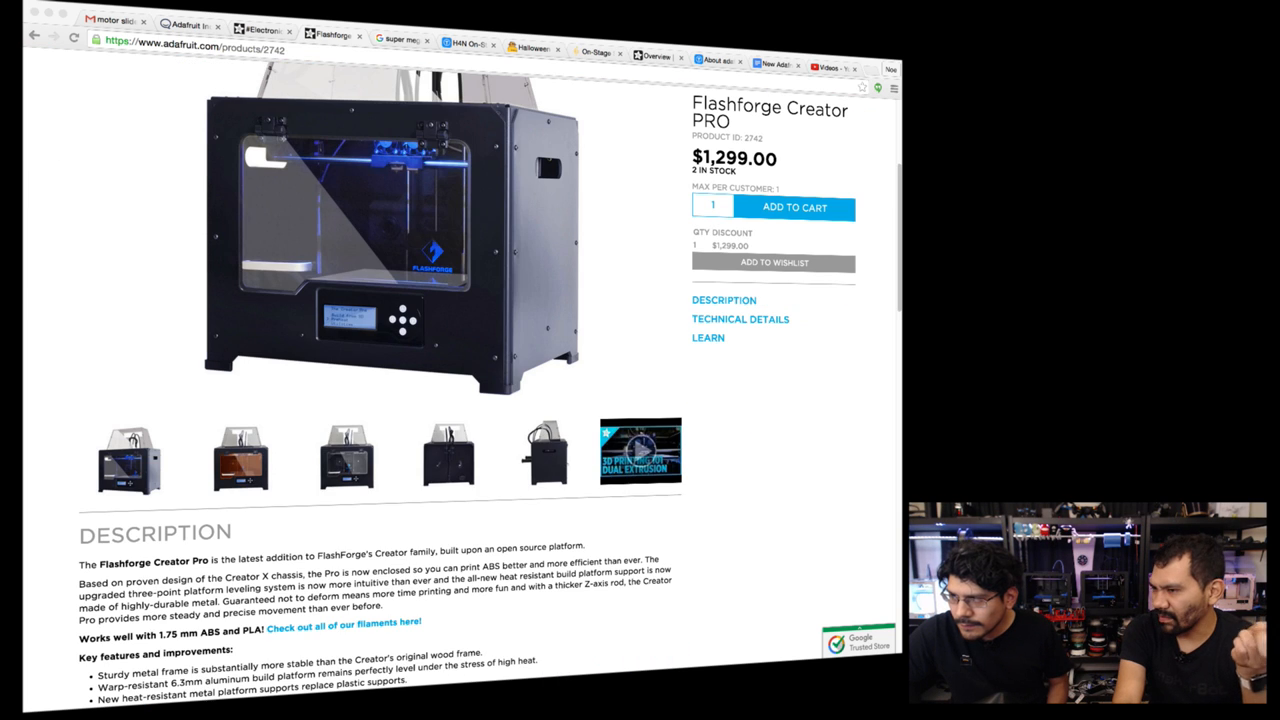
{"action": "scroll", "scroll_direction": "down", "scroll_amount": 3}
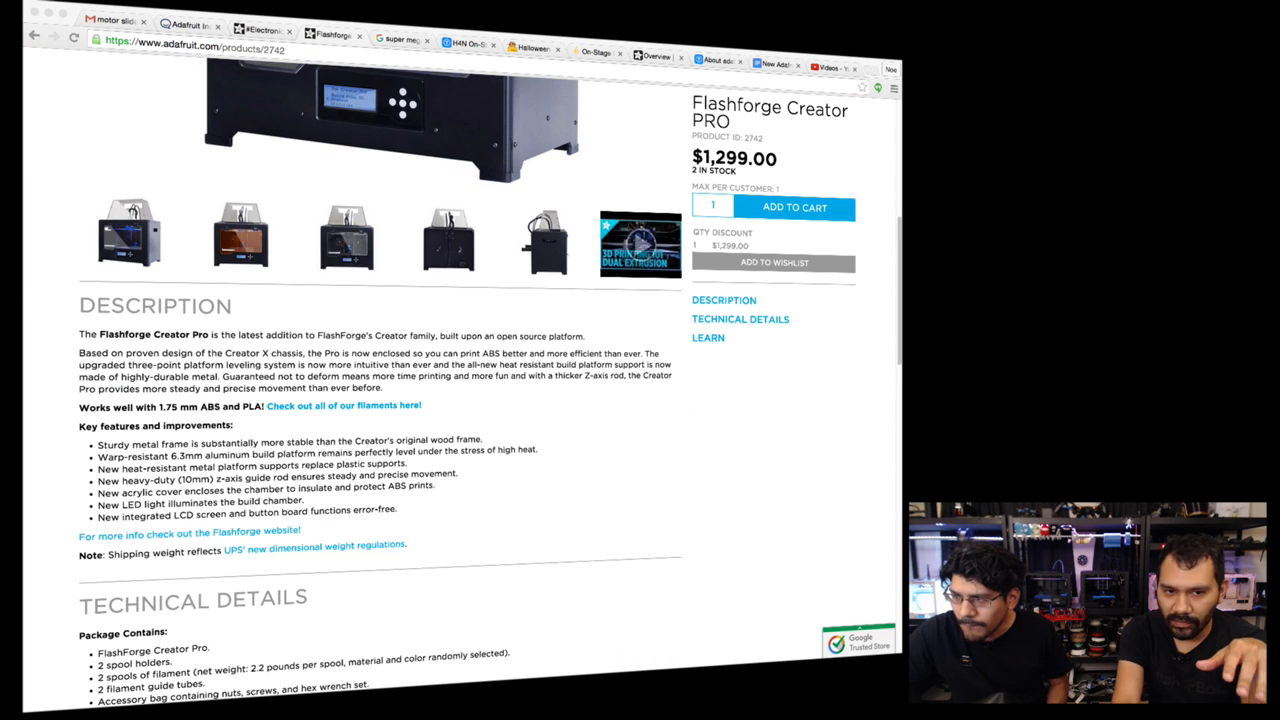
{"action": "scroll", "scroll_direction": "down", "scroll_amount": 3}
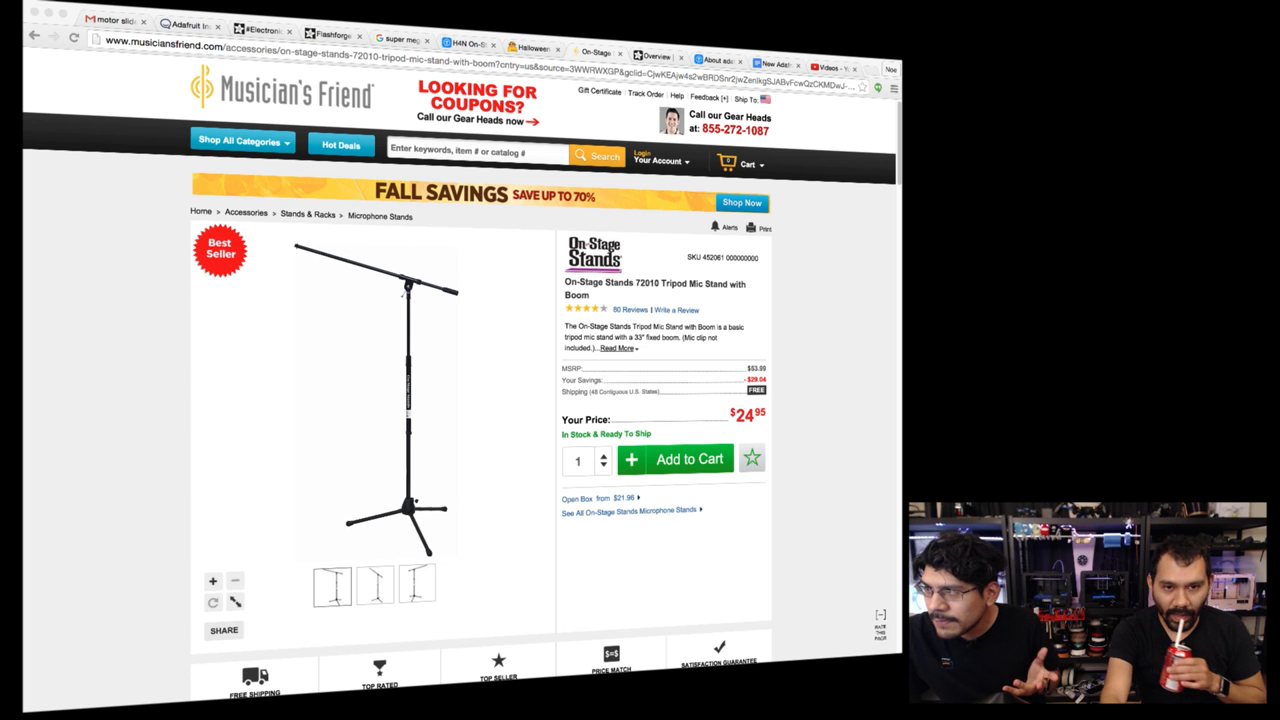
Step: Scroll the page while moving on to the DIY Bluetooth Gamepad guide Overview
{"action": "scroll", "scroll_direction": "down", "scroll_amount": 3}
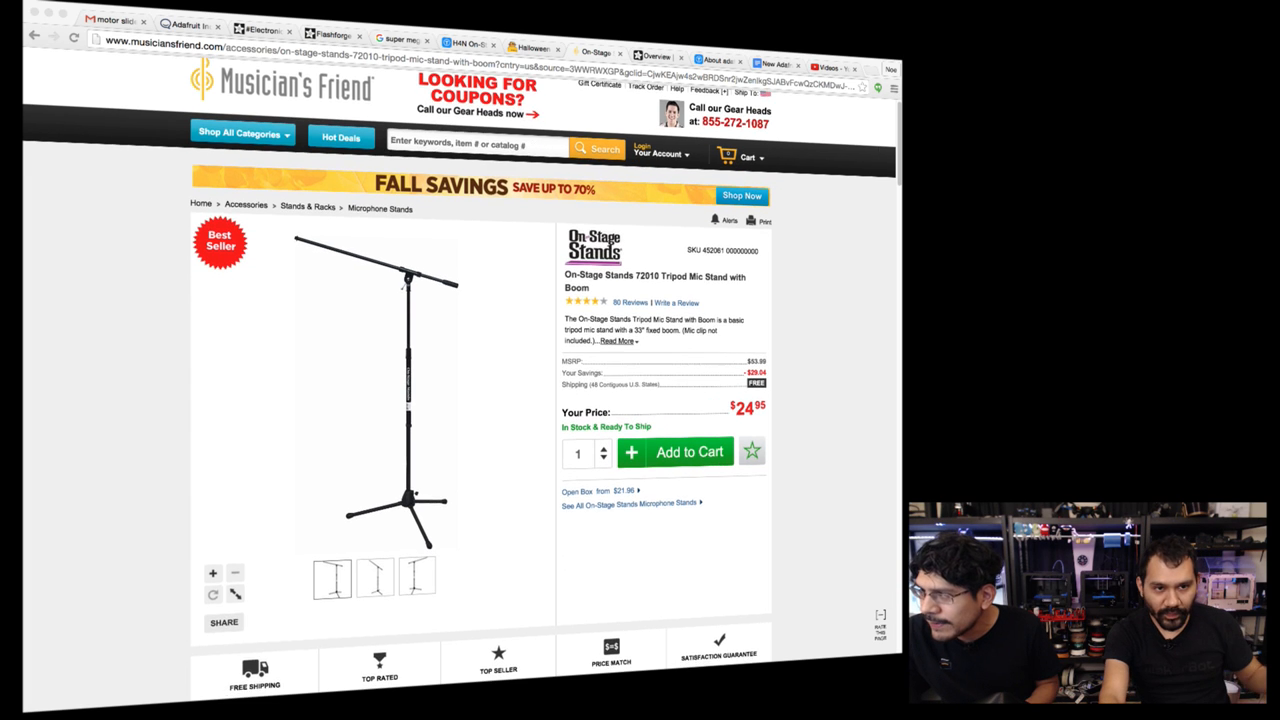
{"action": "scroll", "scroll_direction": "down", "scroll_amount": 3}
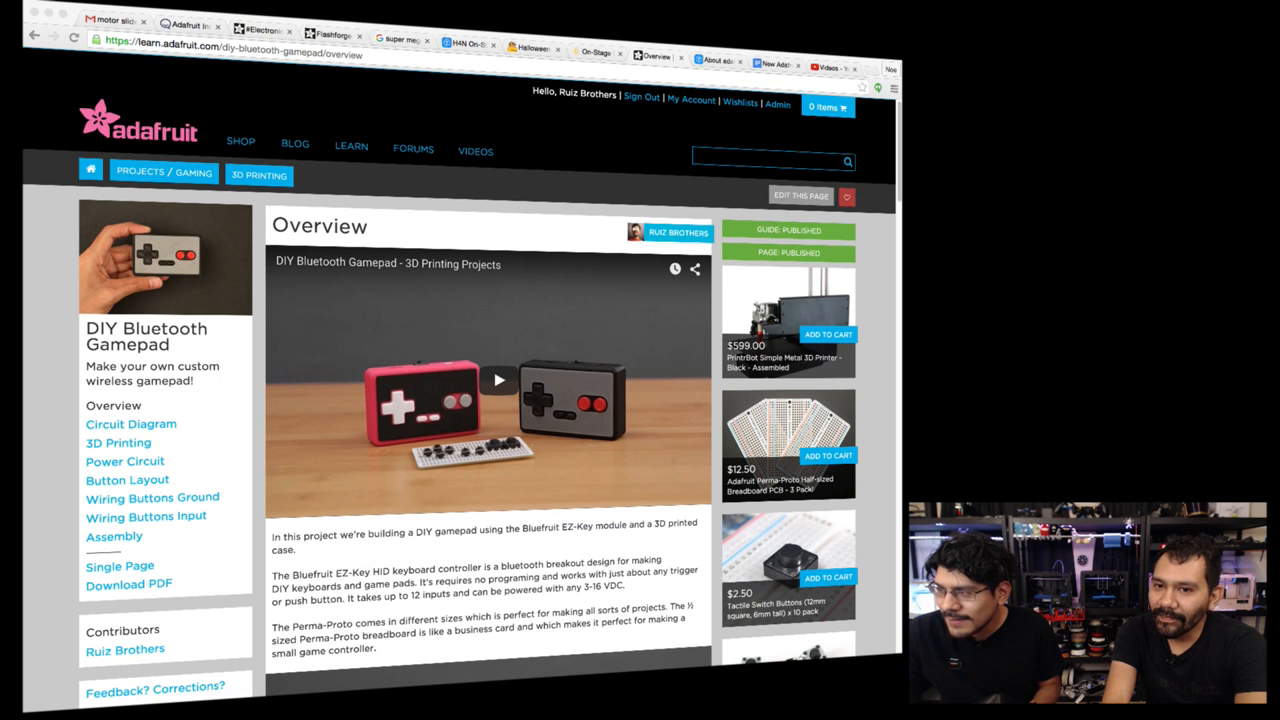
{"action": "scroll", "scroll_direction": "down", "scroll_amount": 3}
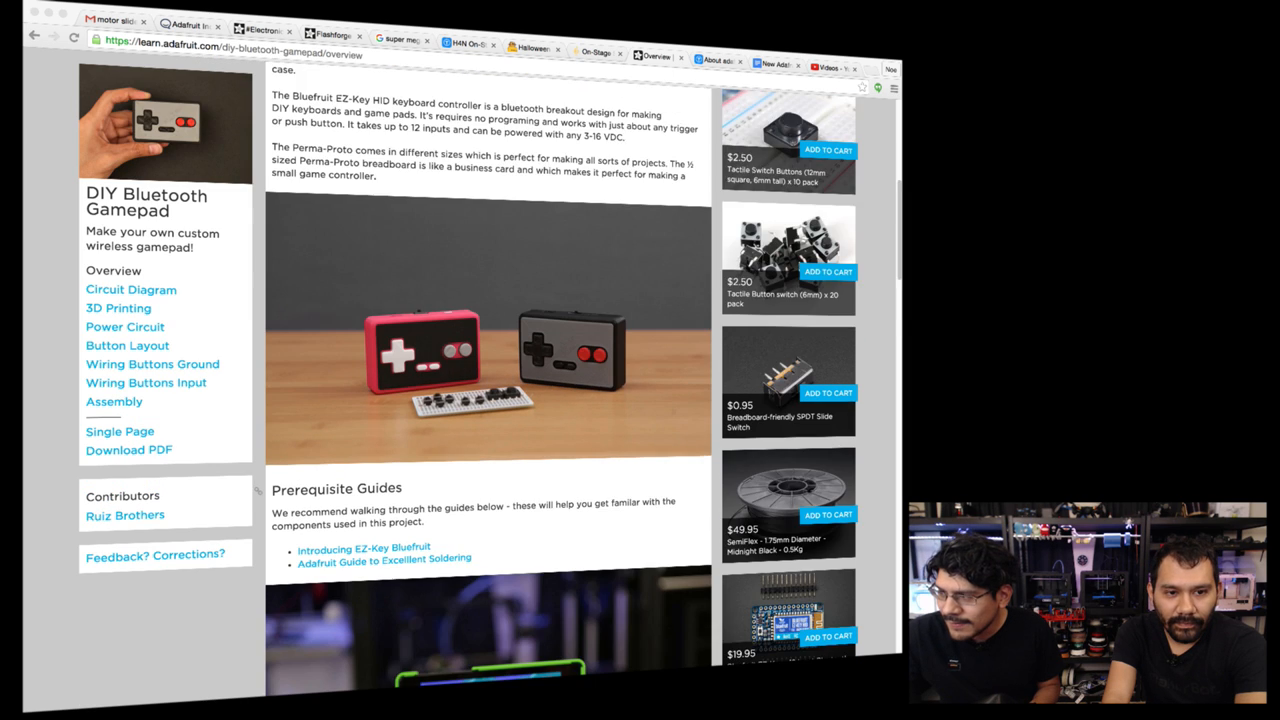
{"action": "scroll", "scroll_direction": "down", "scroll_amount": 3}
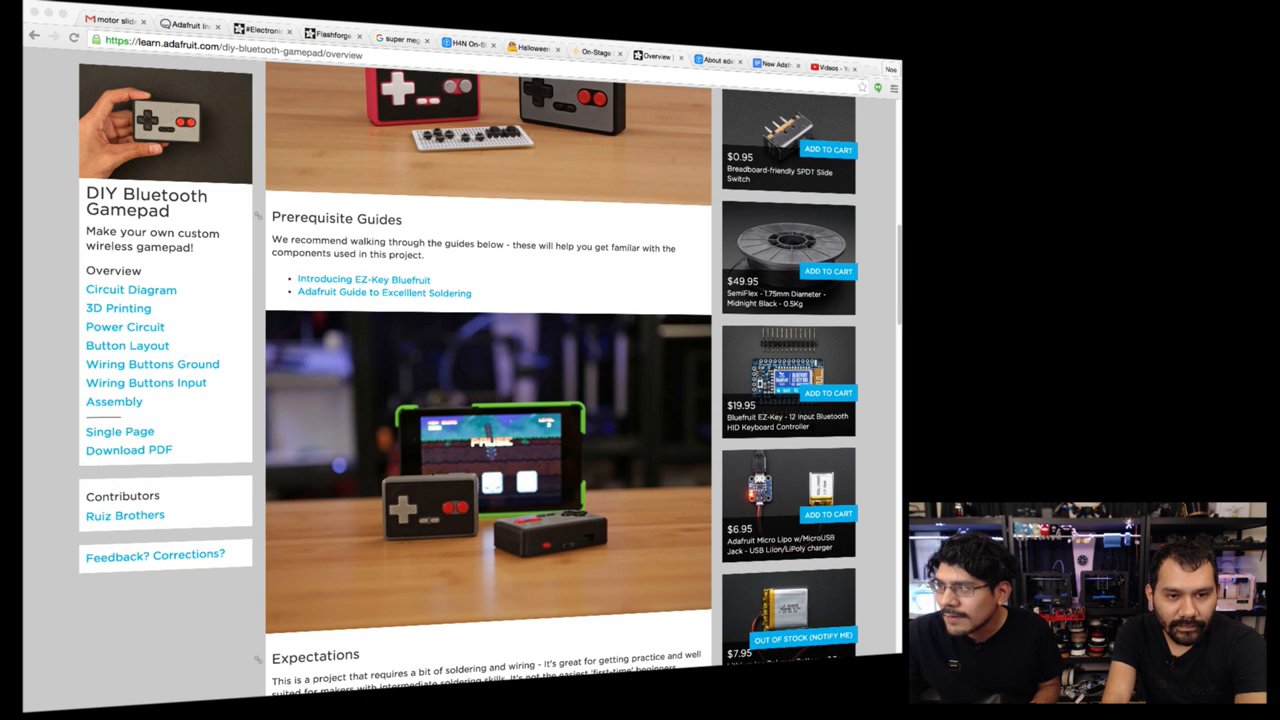
{"action": "left_click", "coordinate": [398, 40]}
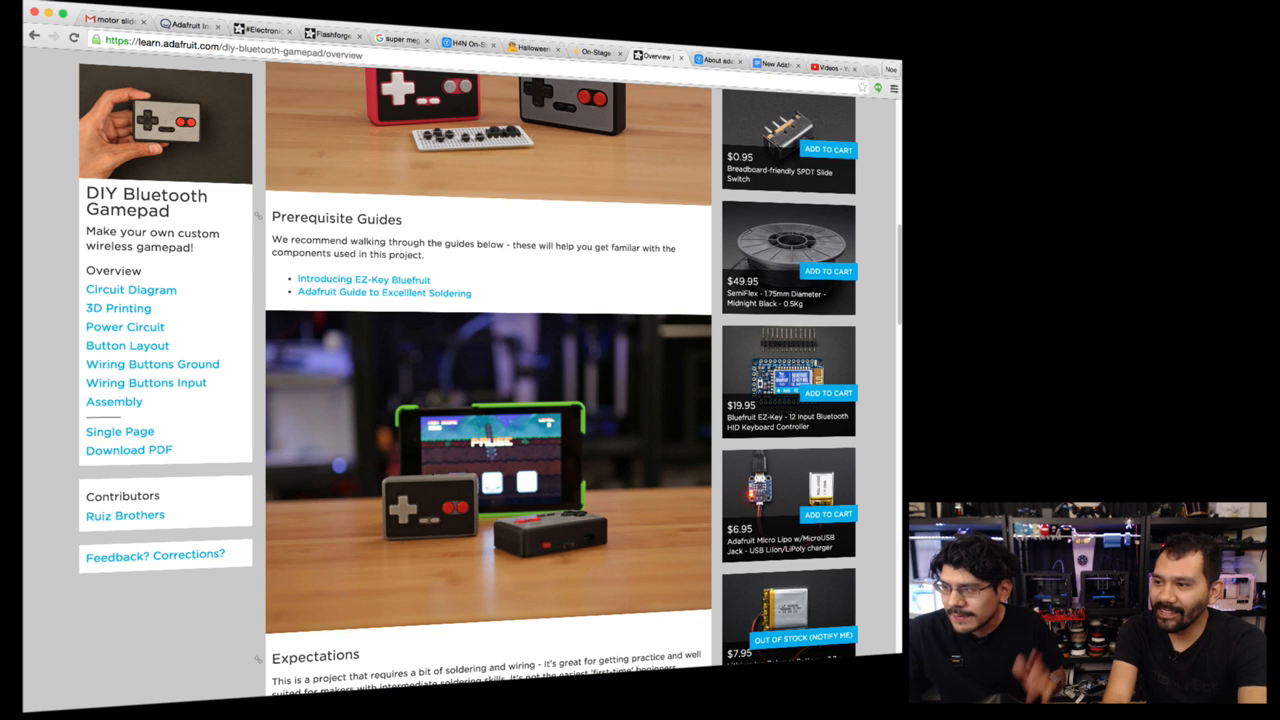
{"action": "scroll", "scroll_direction": "down", "scroll_amount": 3}
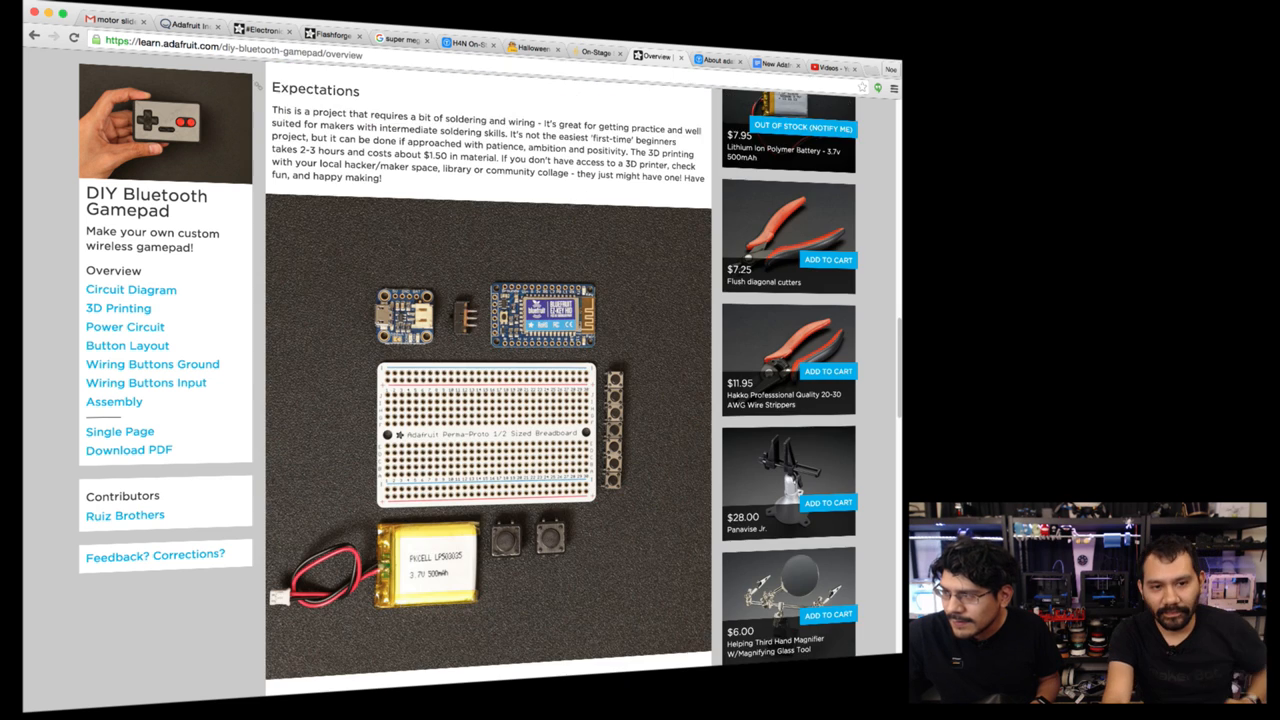
{"action": "scroll", "scroll_direction": "down", "scroll_amount": 3}
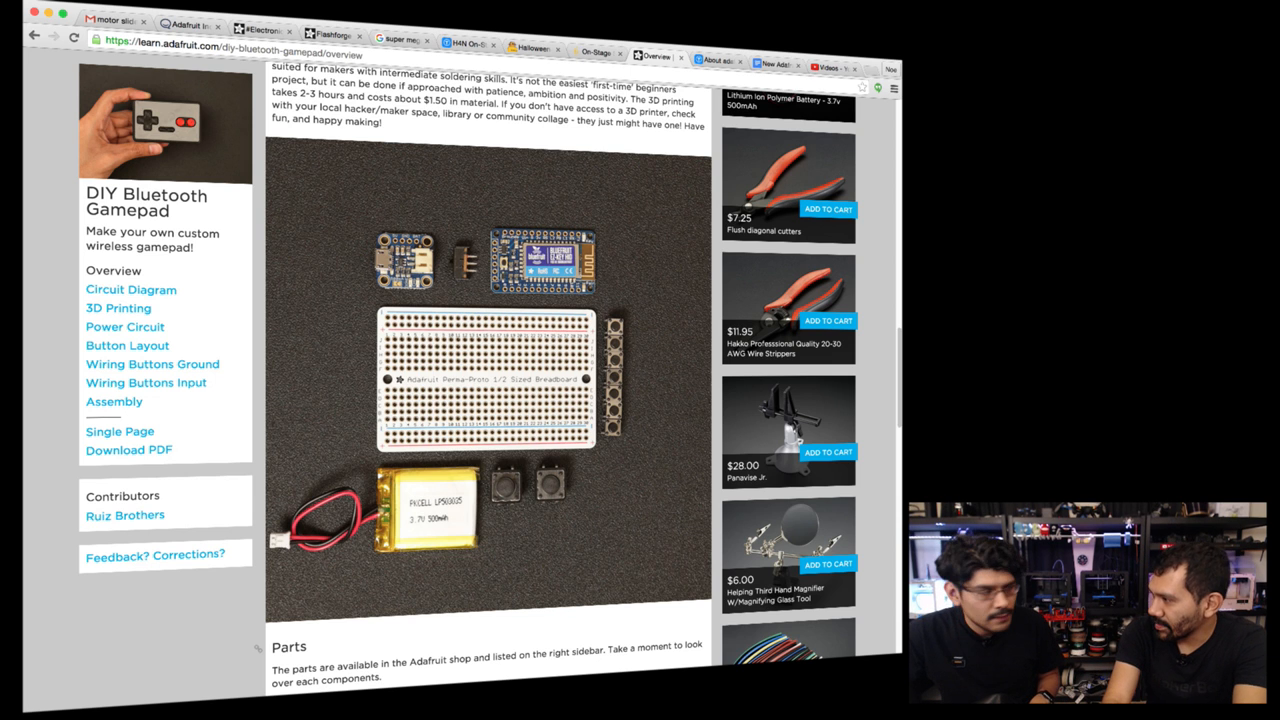
{"action": "scroll", "scroll_direction": "down", "scroll_amount": 3}
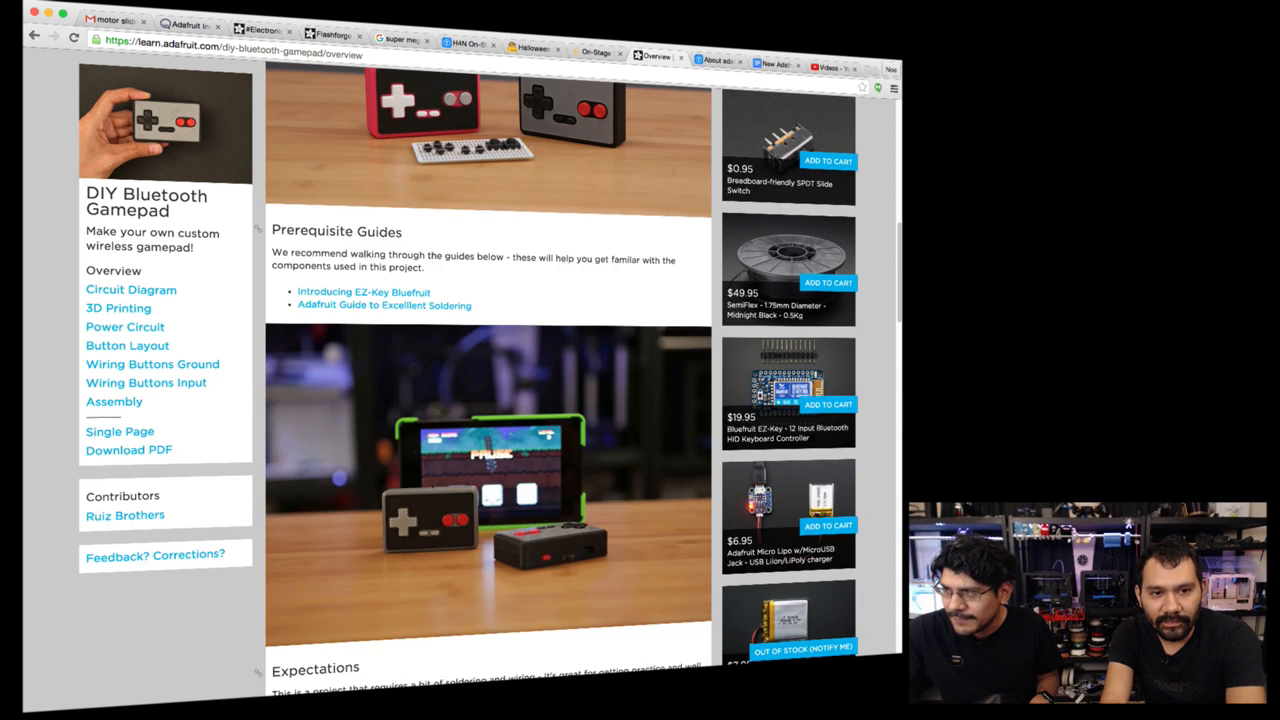